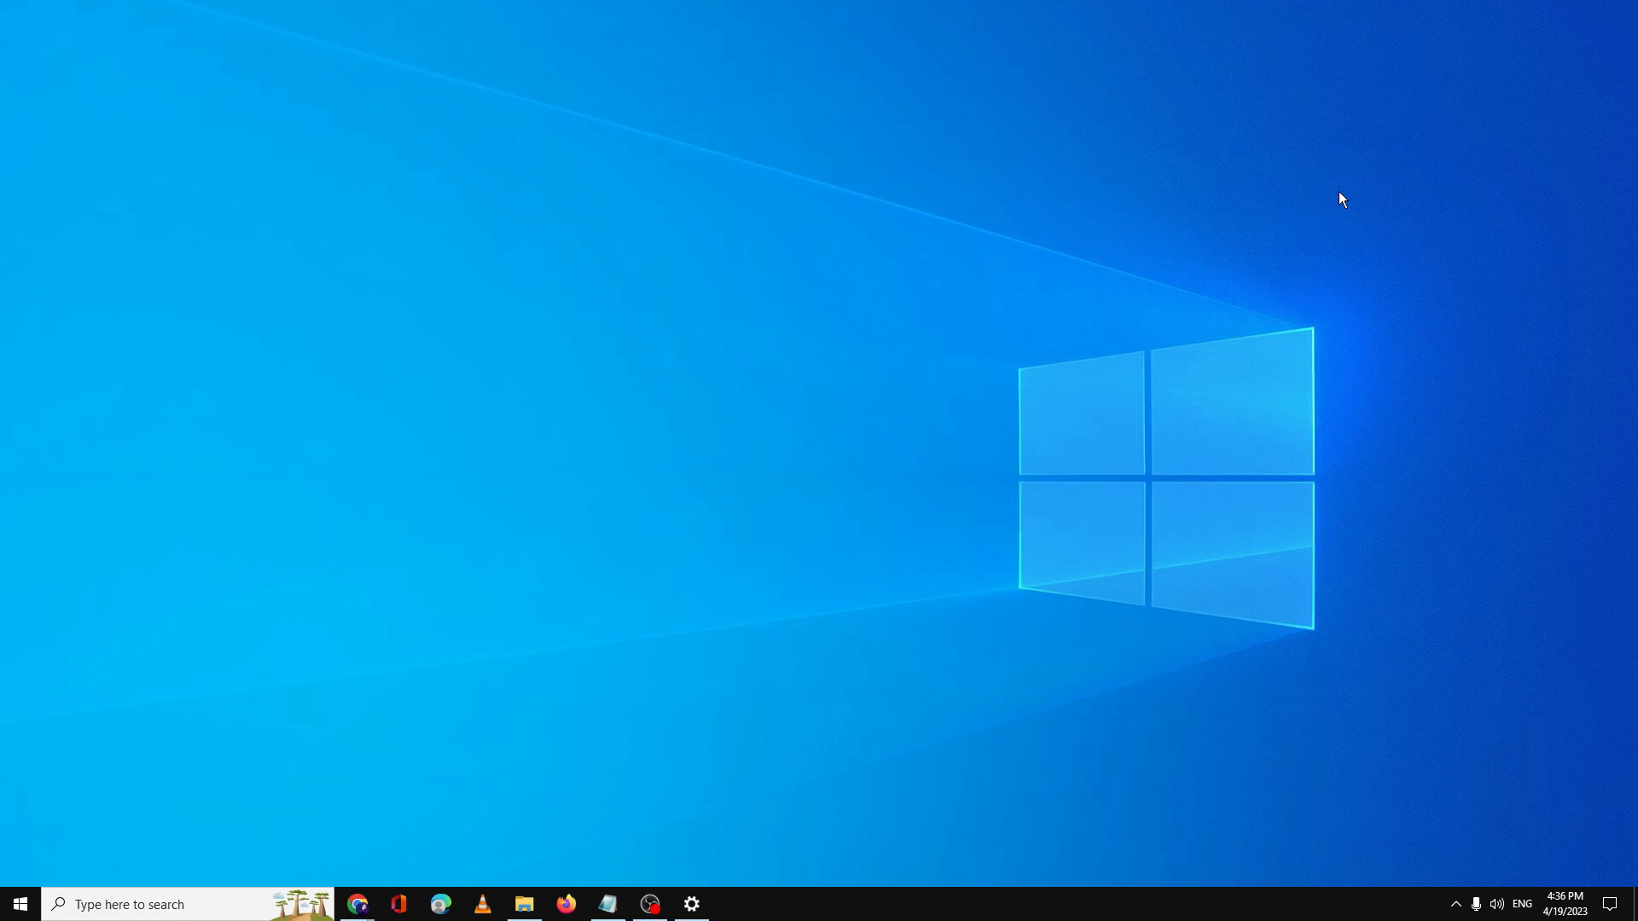
pyautogui.moveTo(833, 312)
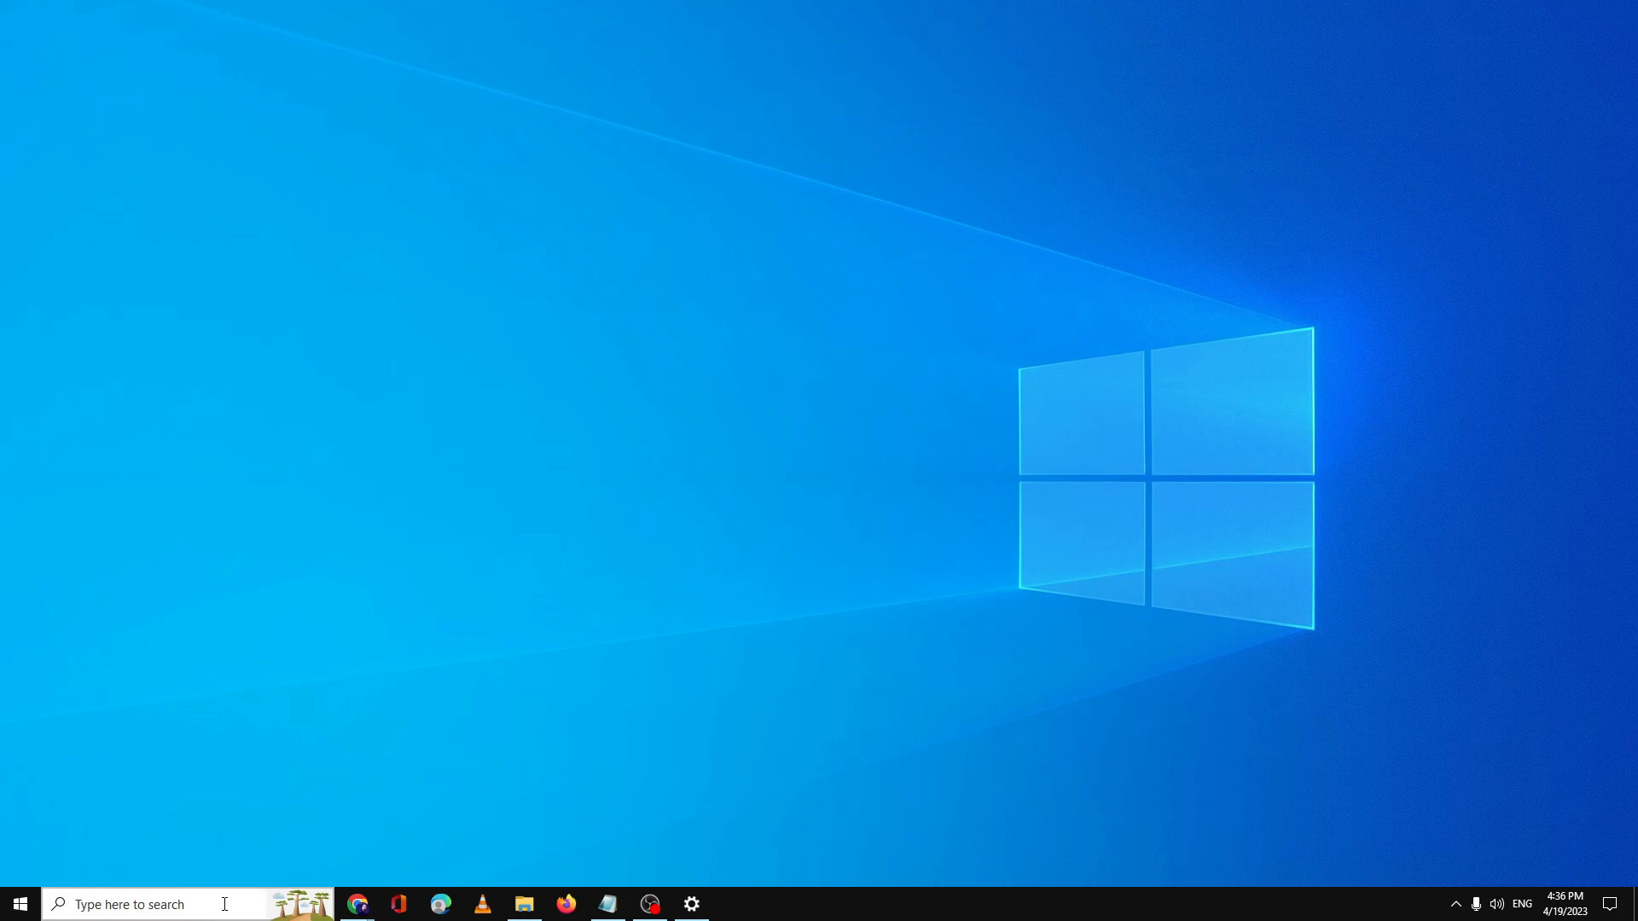
# Run wsreset.exe from taskbar search and dismiss the PurgeCaches file system error.
pyautogui.write('s')
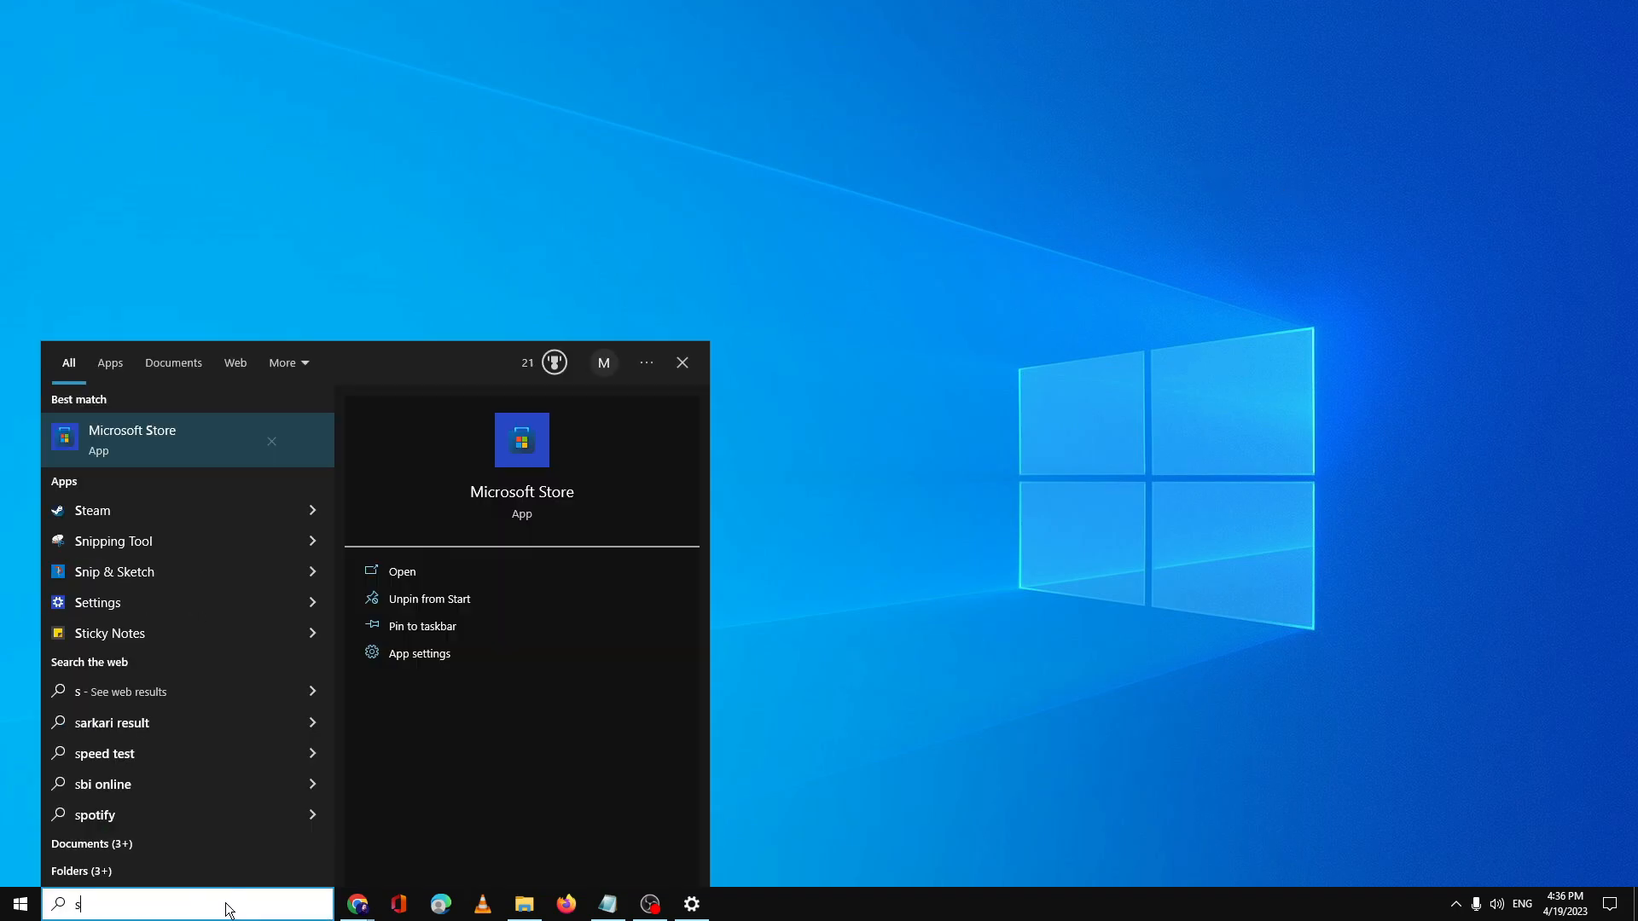
pyautogui.write('tore')
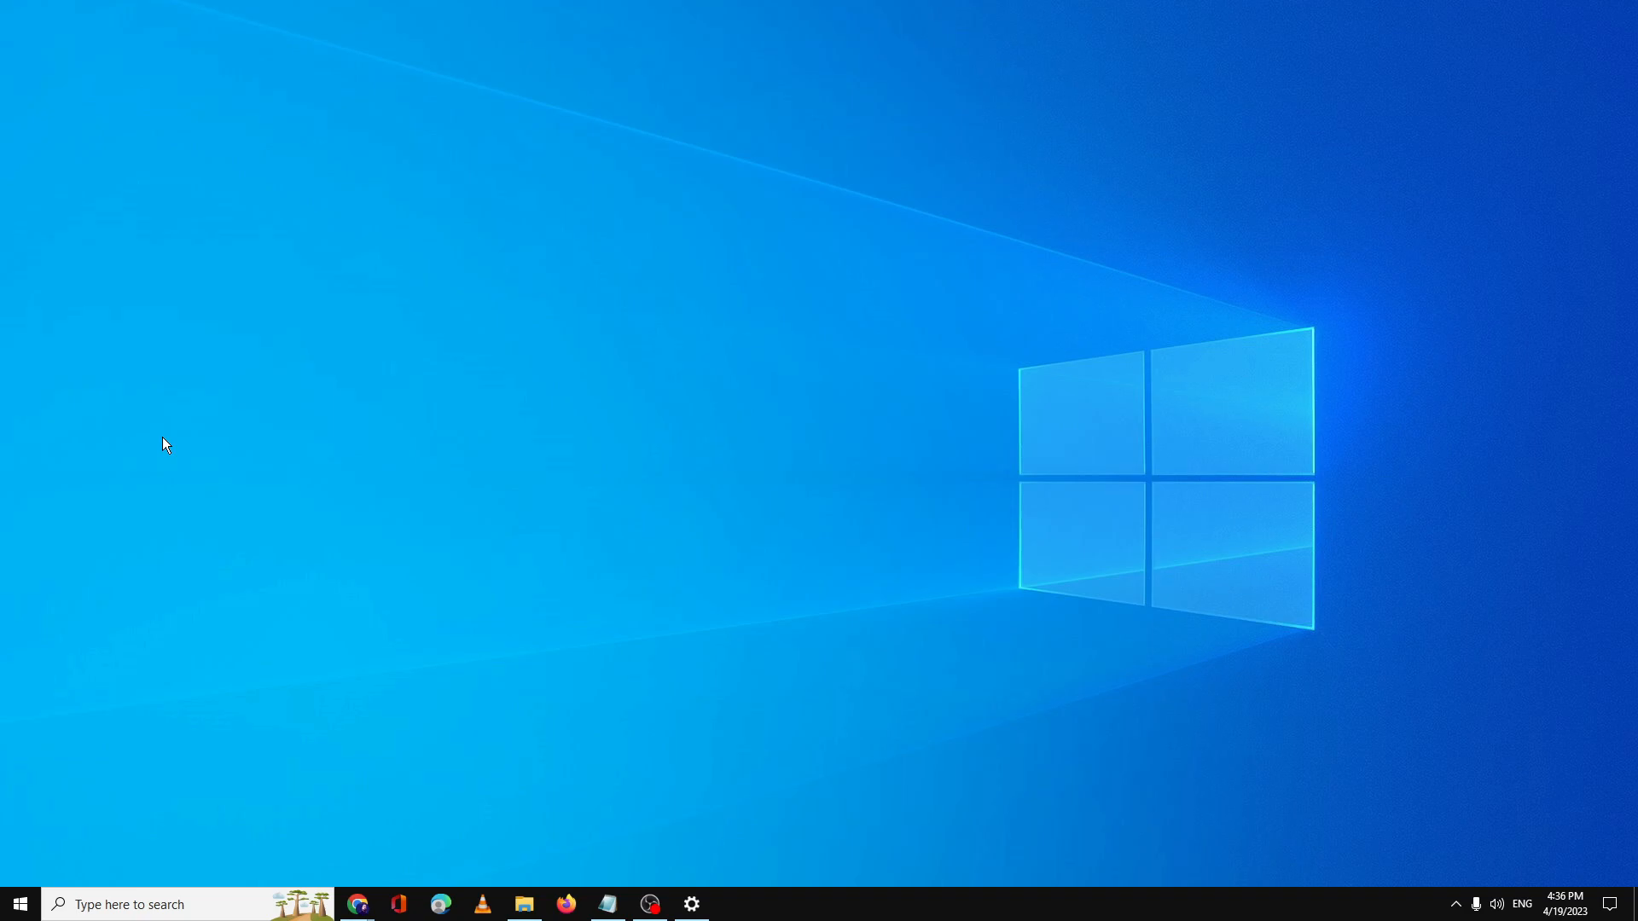
pyautogui.moveTo(178, 444)
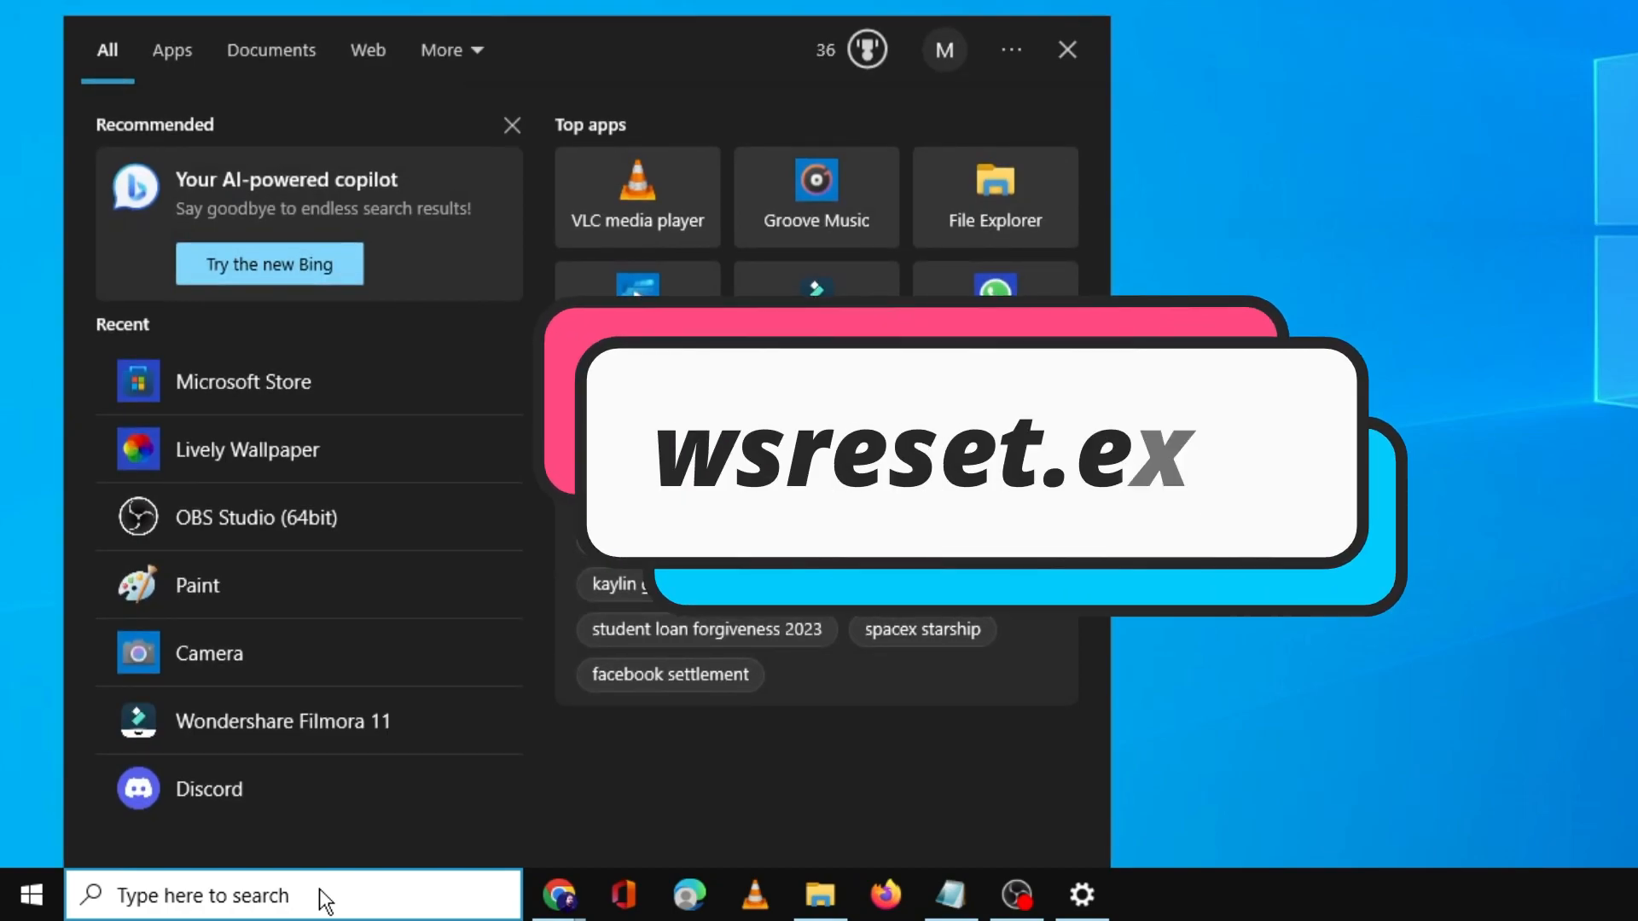
pyautogui.write('wsreset')
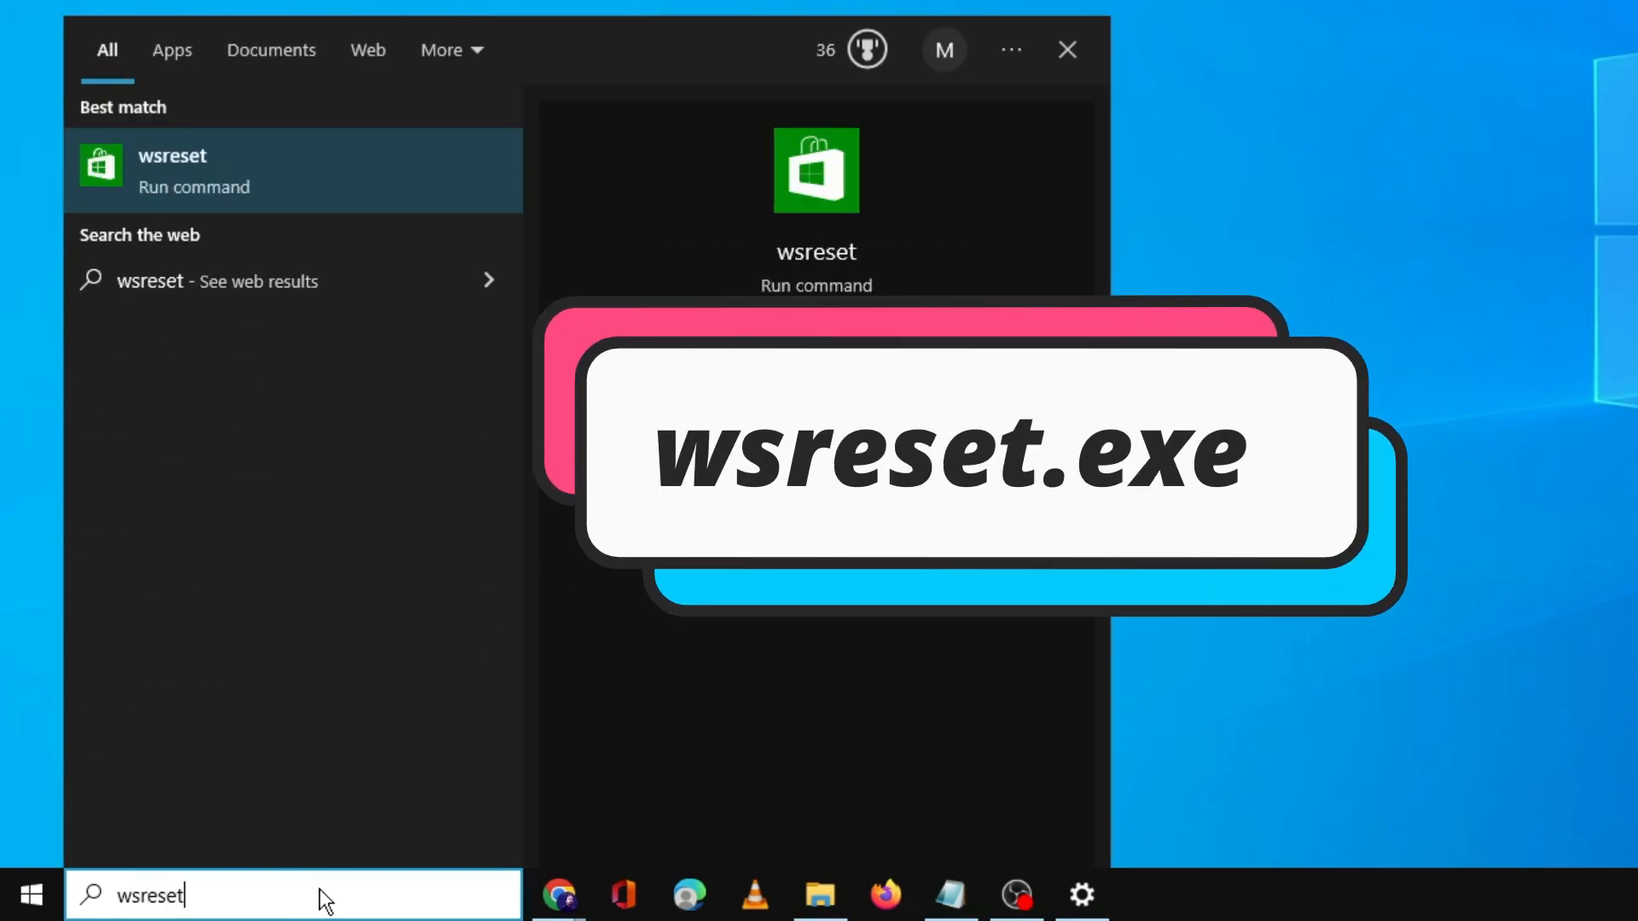
pyautogui.write('.exe')
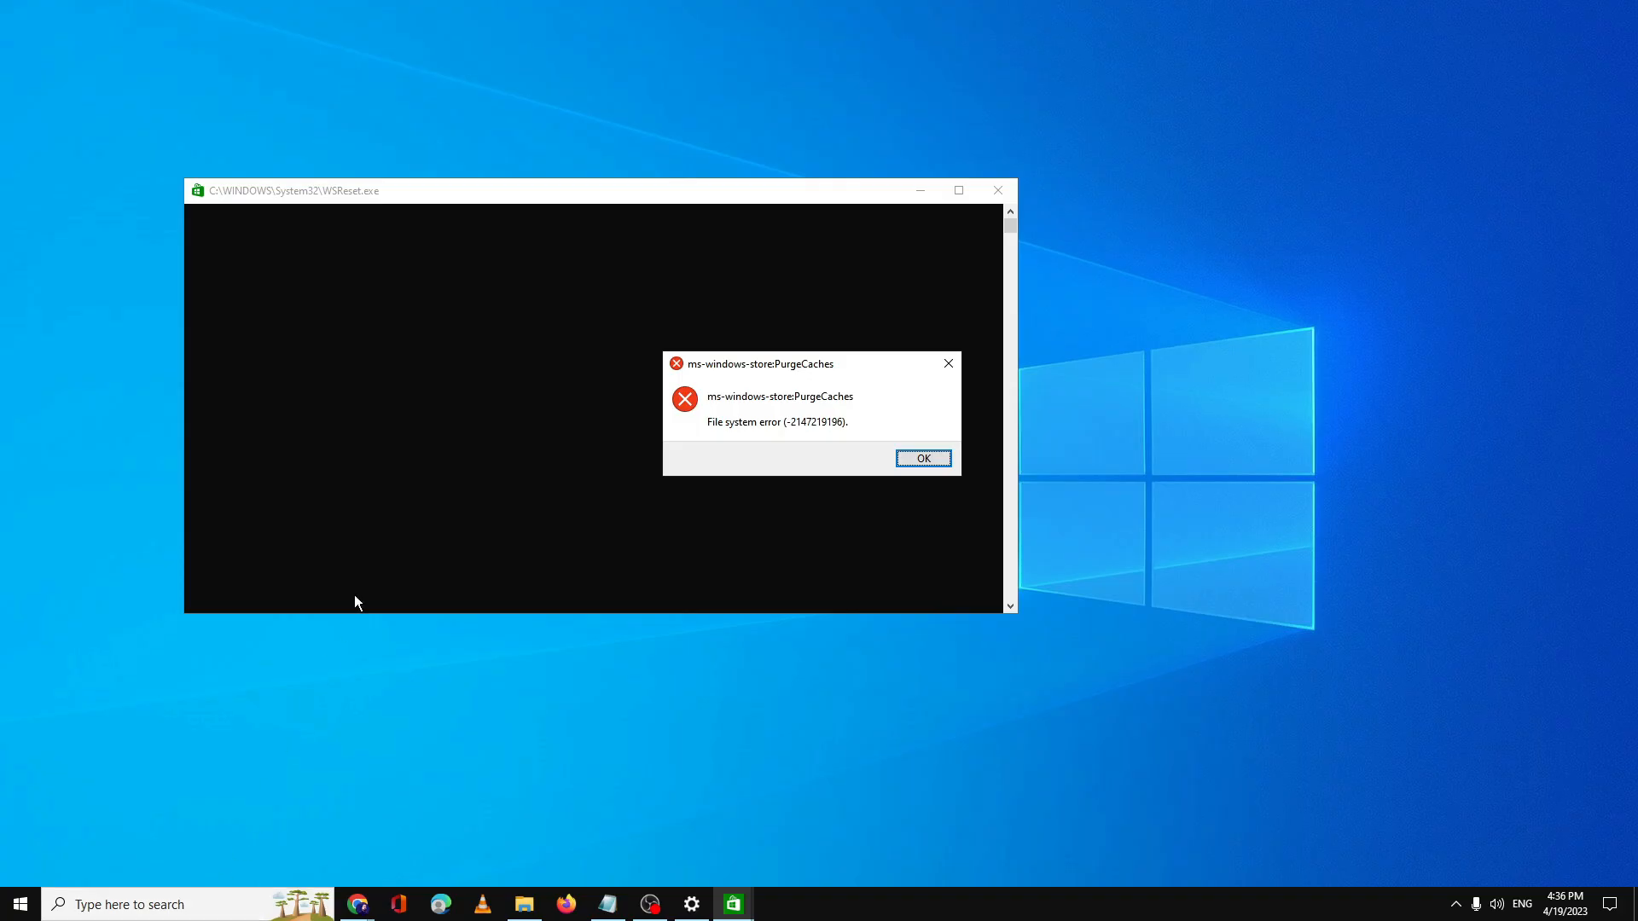
pyautogui.moveTo(664, 275)
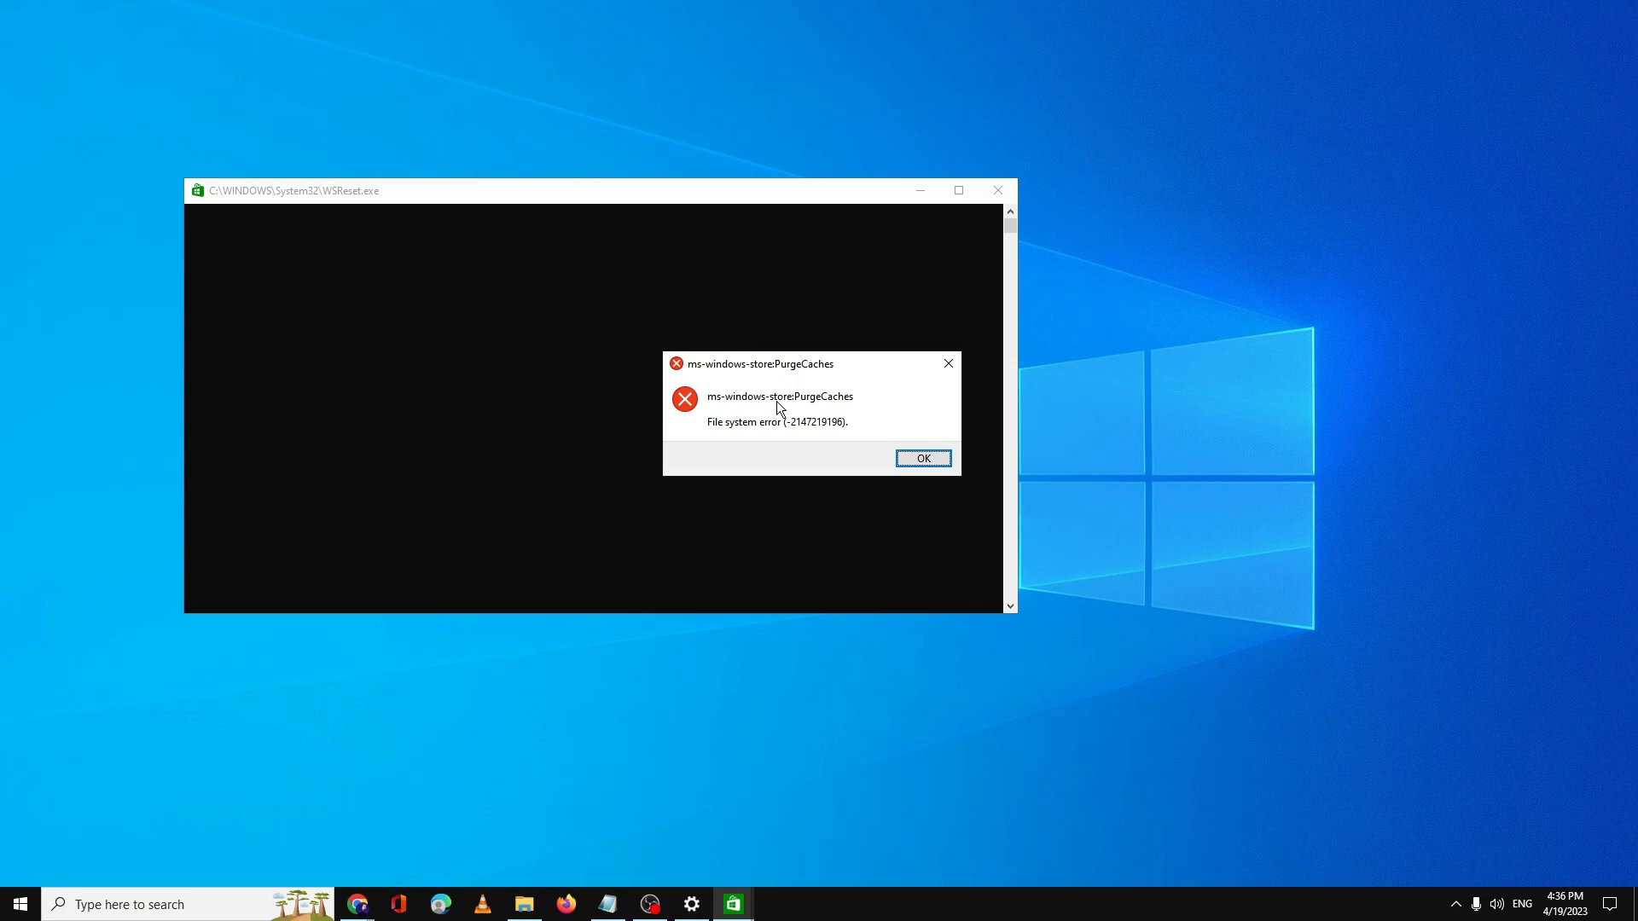
pyautogui.moveTo(767, 435)
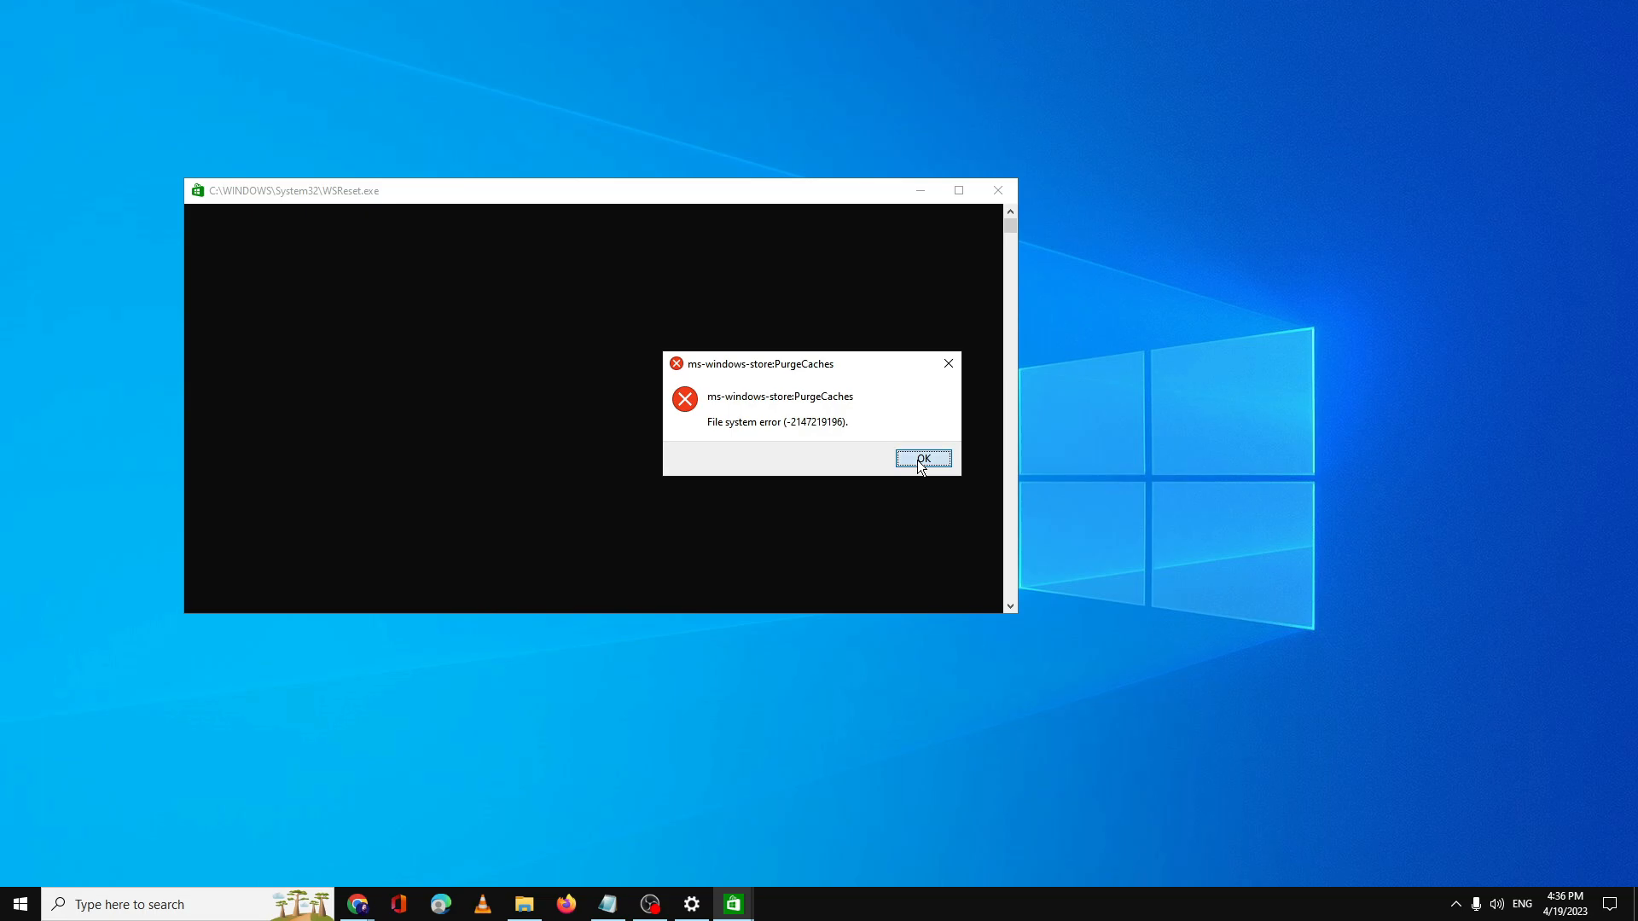
pyautogui.click(924, 458)
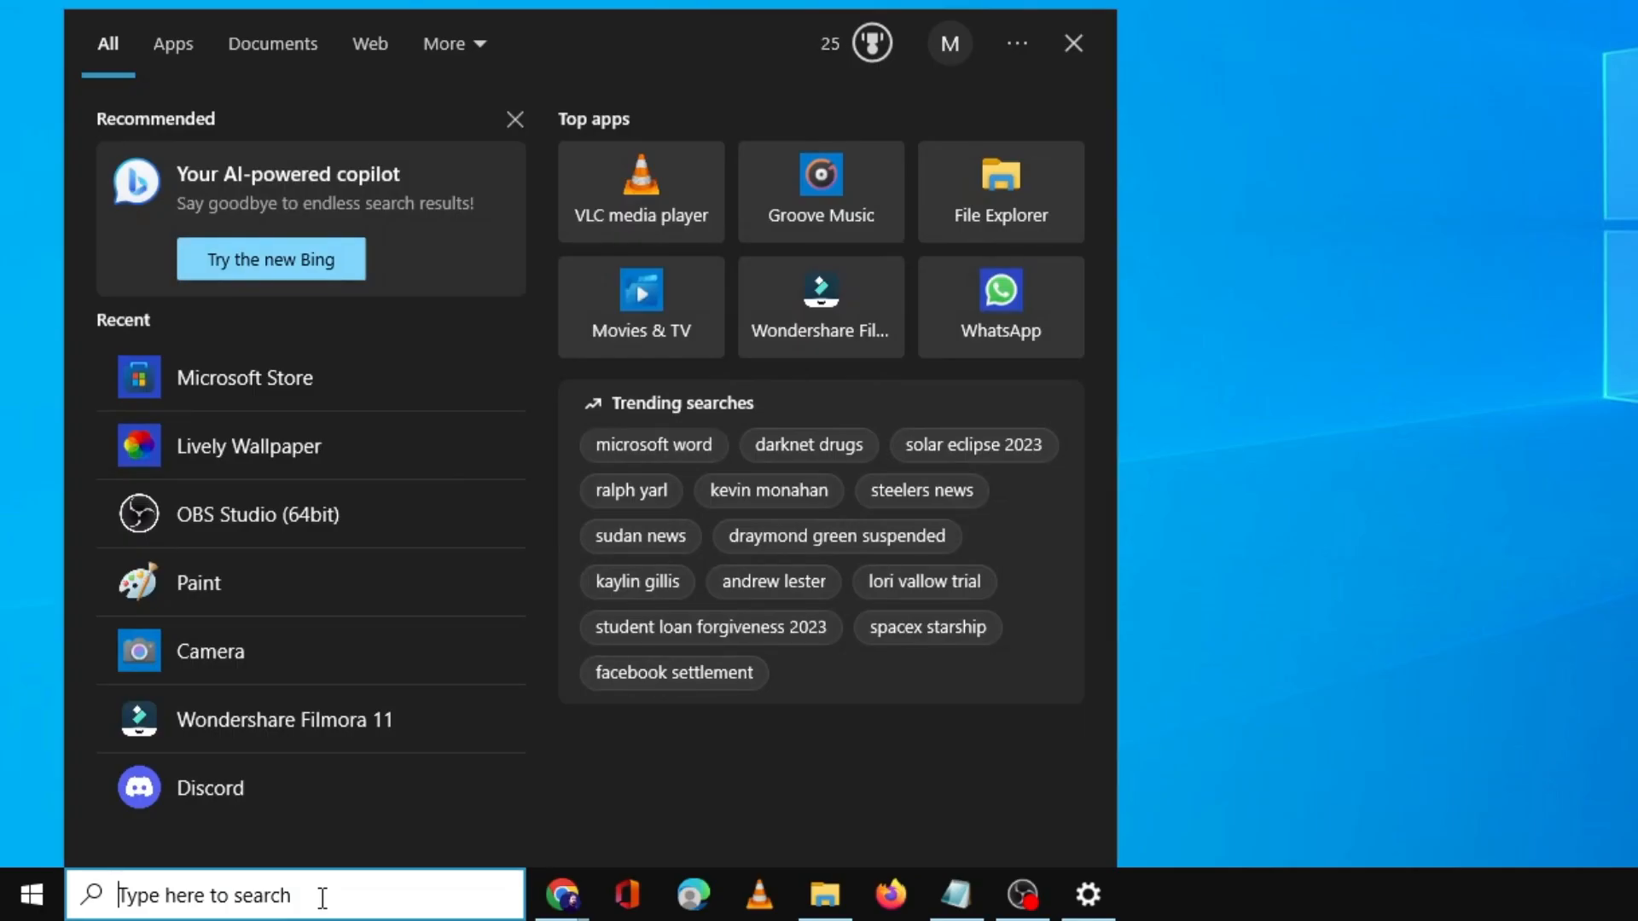
# Run the Windows Store Apps troubleshooter from Additional troubleshooters, then cancel without resetting.
pyautogui.write('troubleshoot settings')
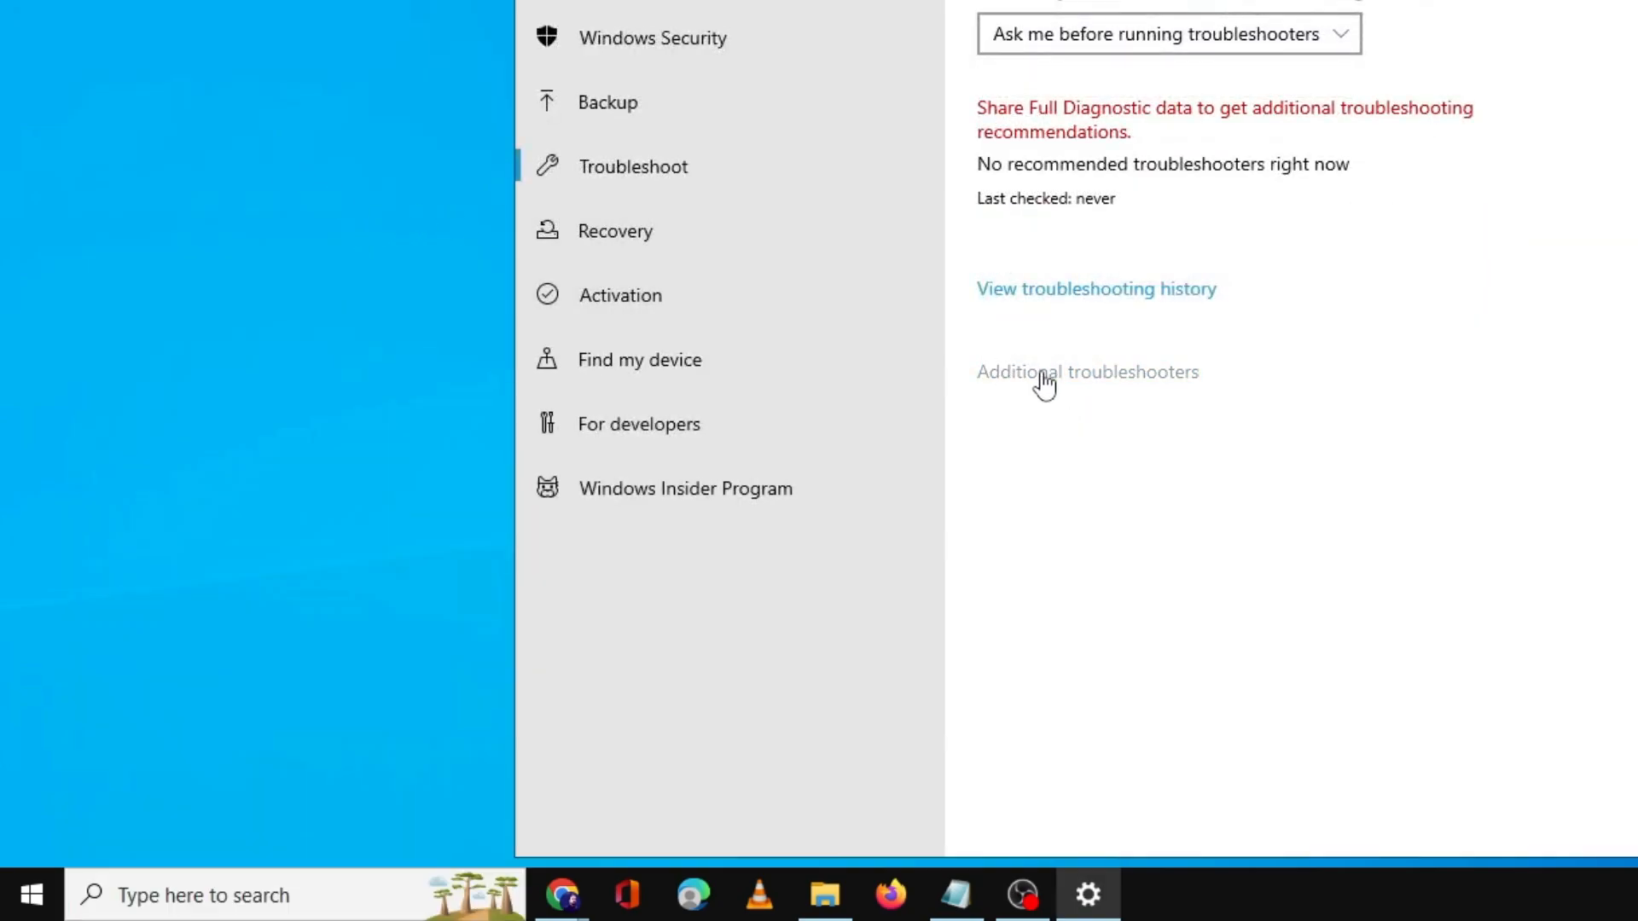
pyautogui.click(1087, 372)
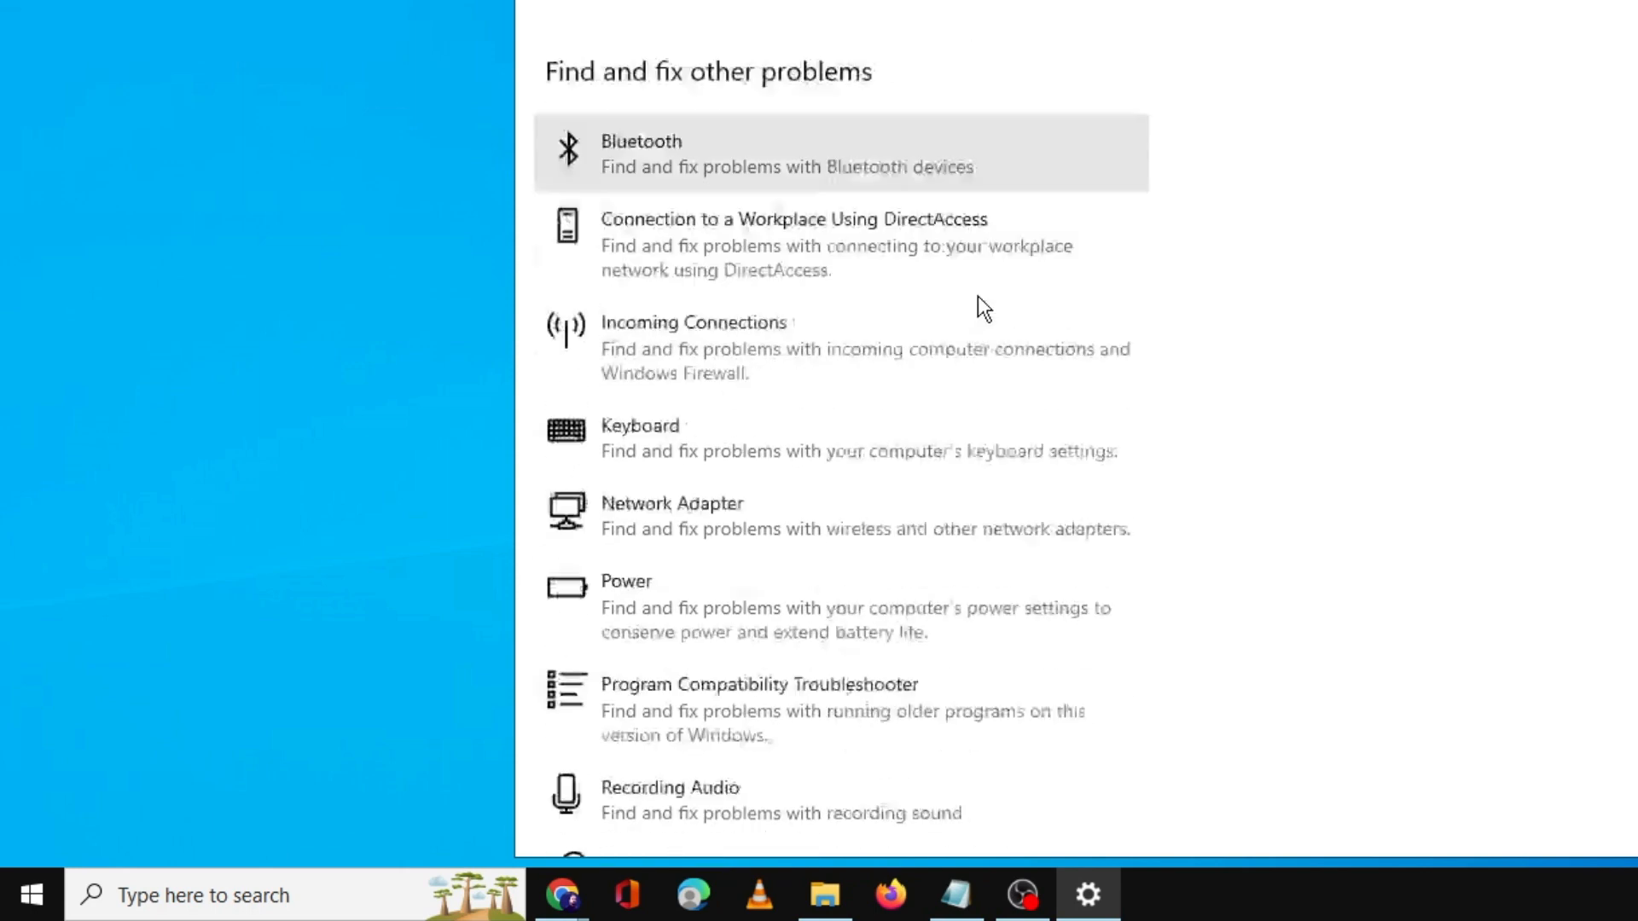
pyautogui.scroll(-3)
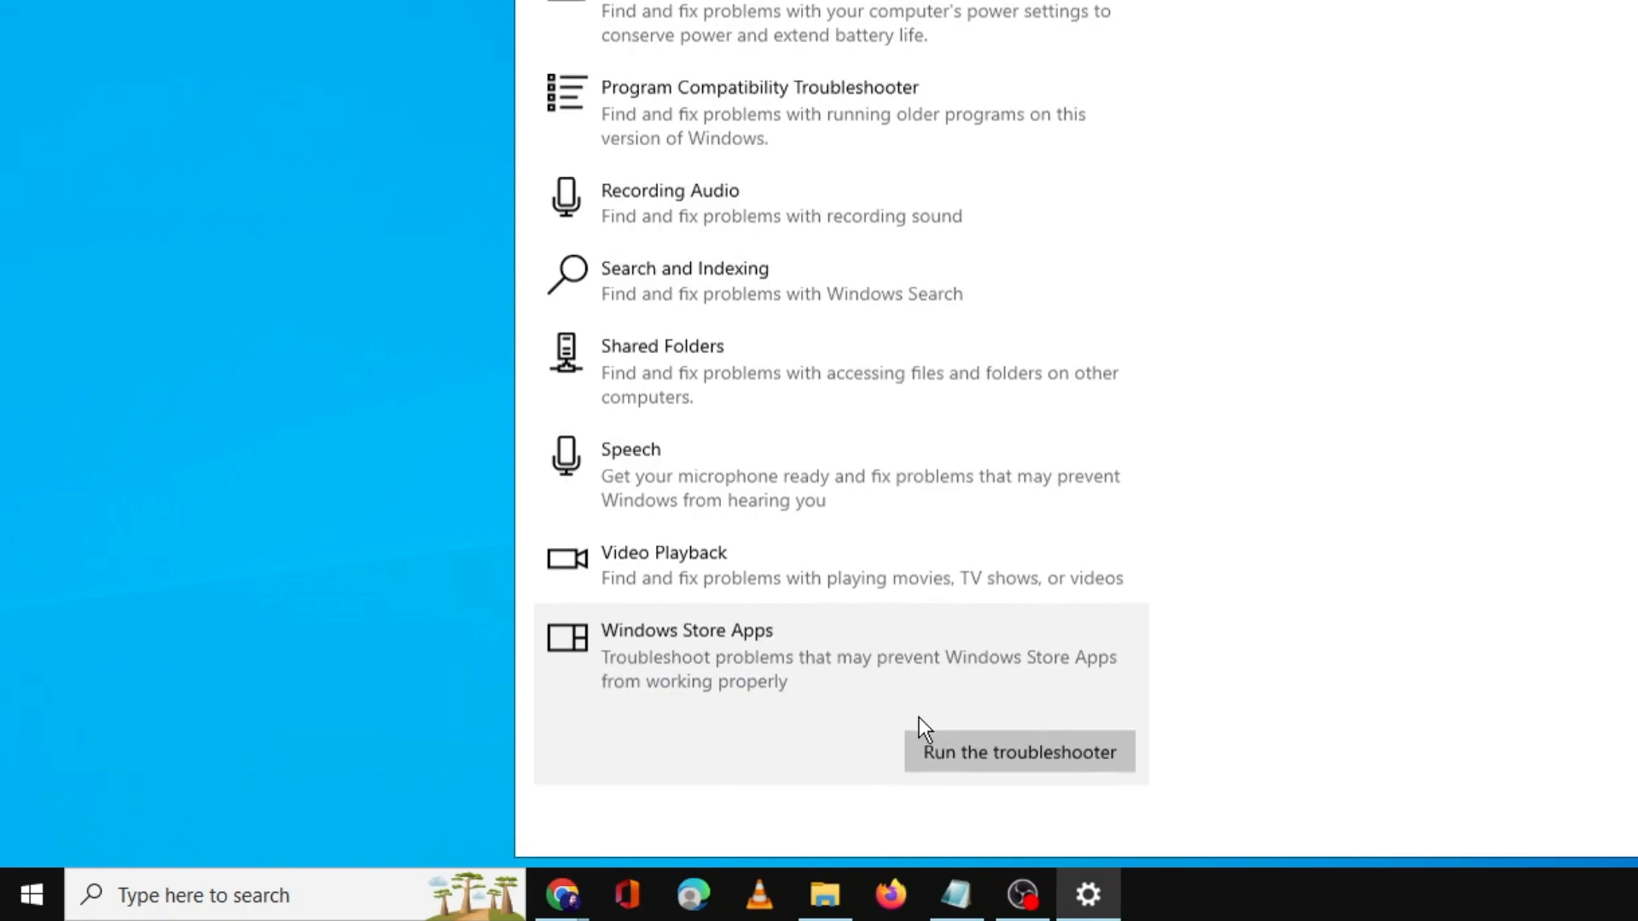
pyautogui.click(1019, 752)
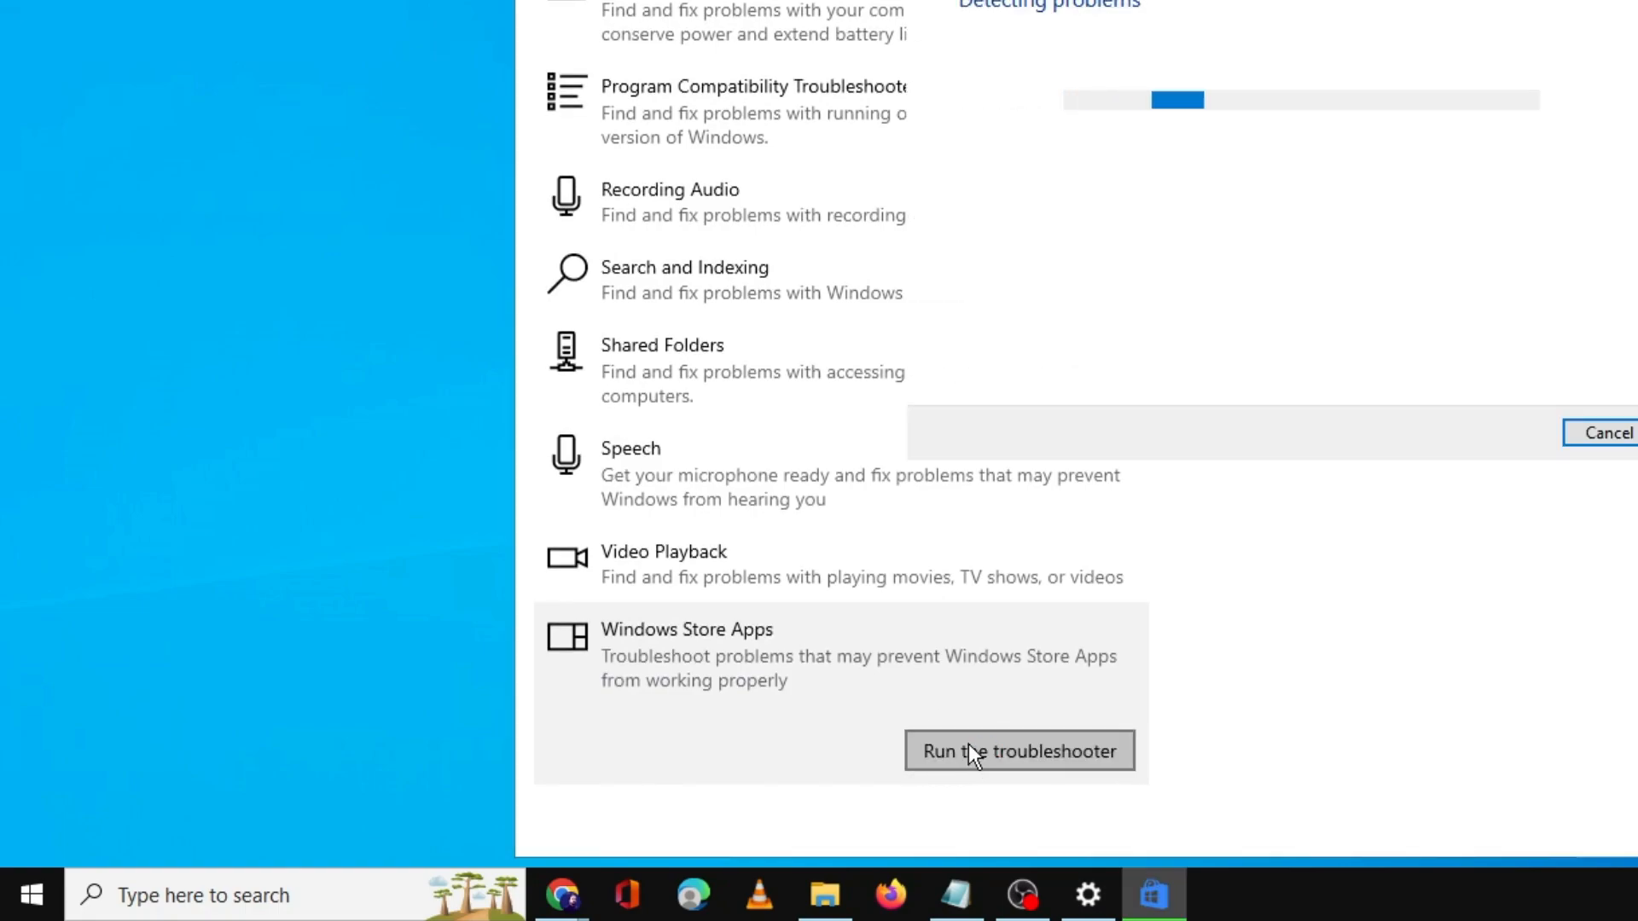
pyautogui.click(1019, 751)
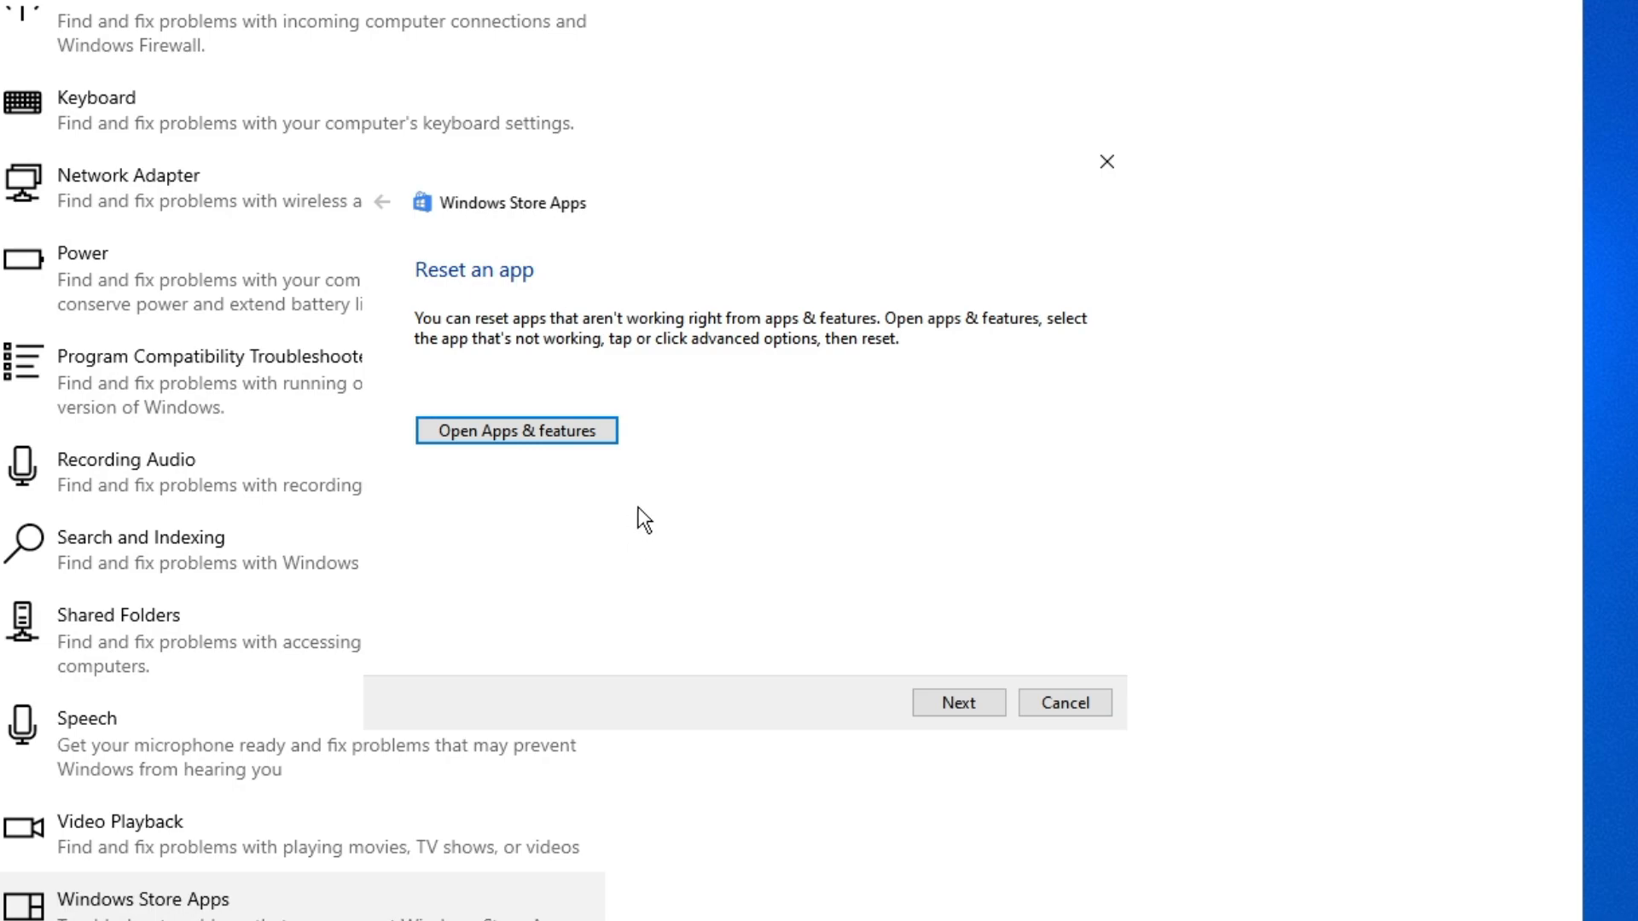
pyautogui.moveTo(739, 412)
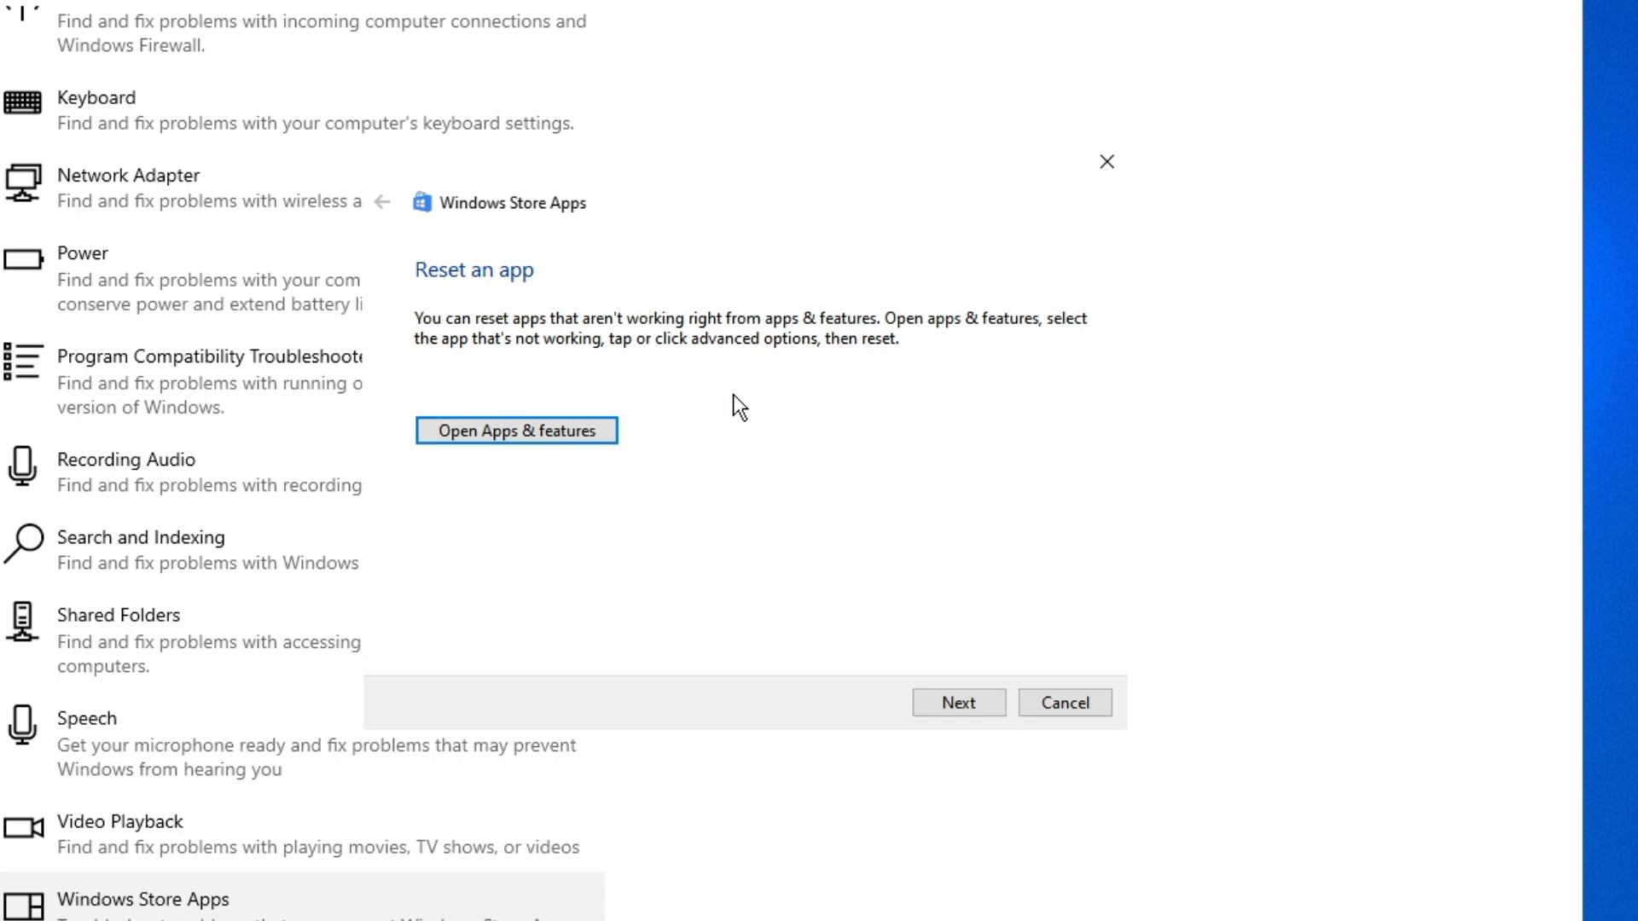
pyautogui.moveTo(998, 624)
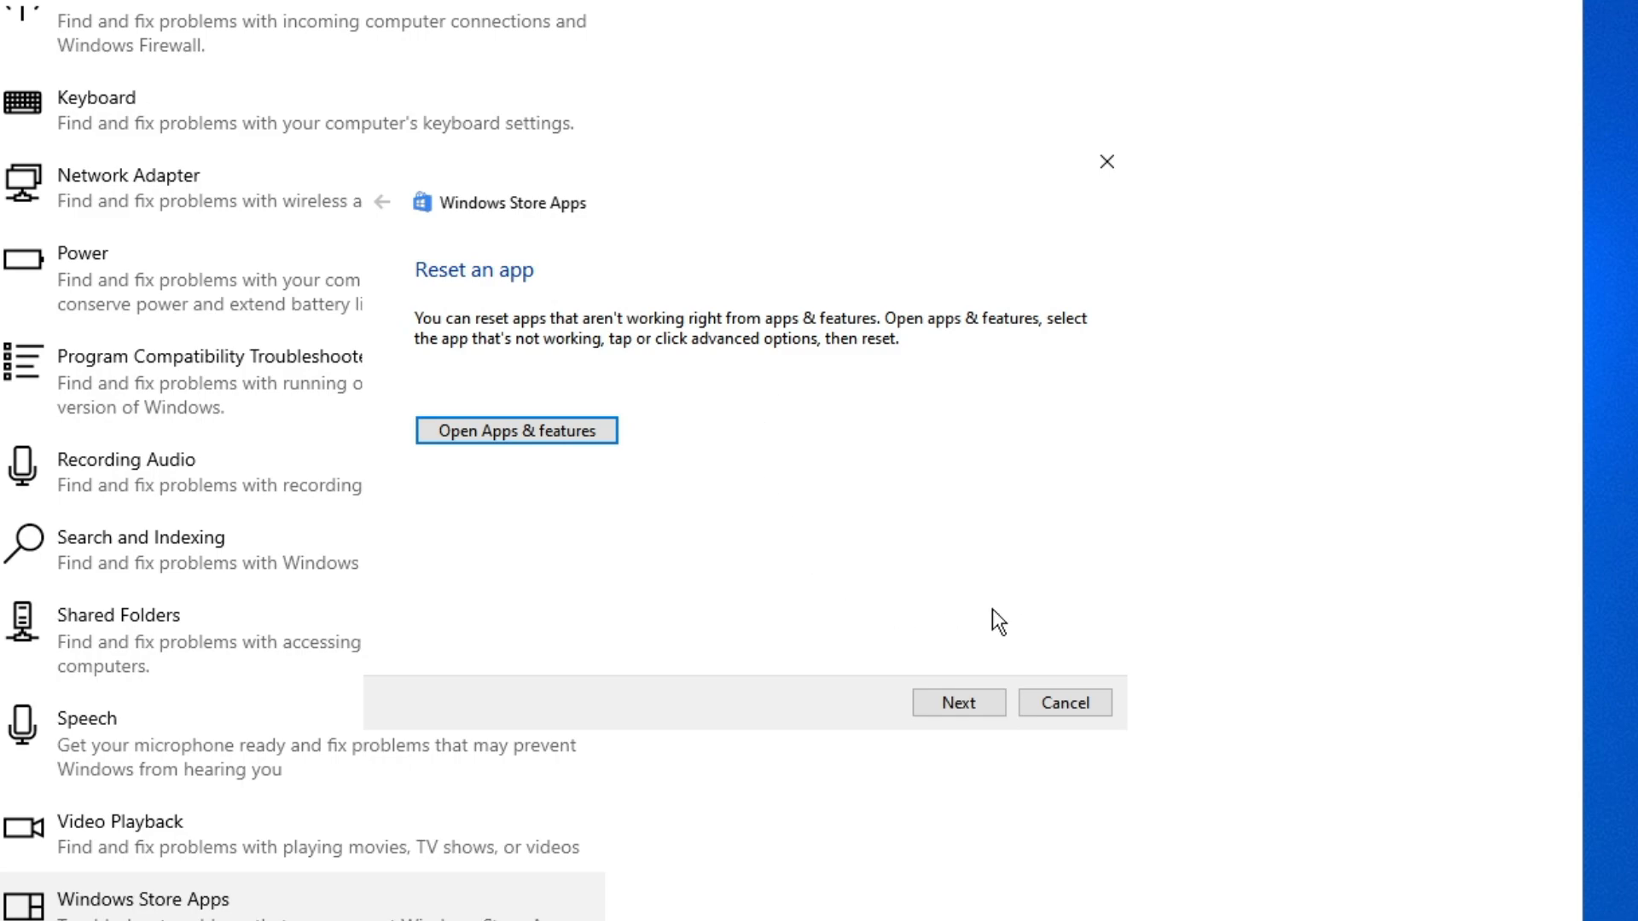
pyautogui.click(1106, 162)
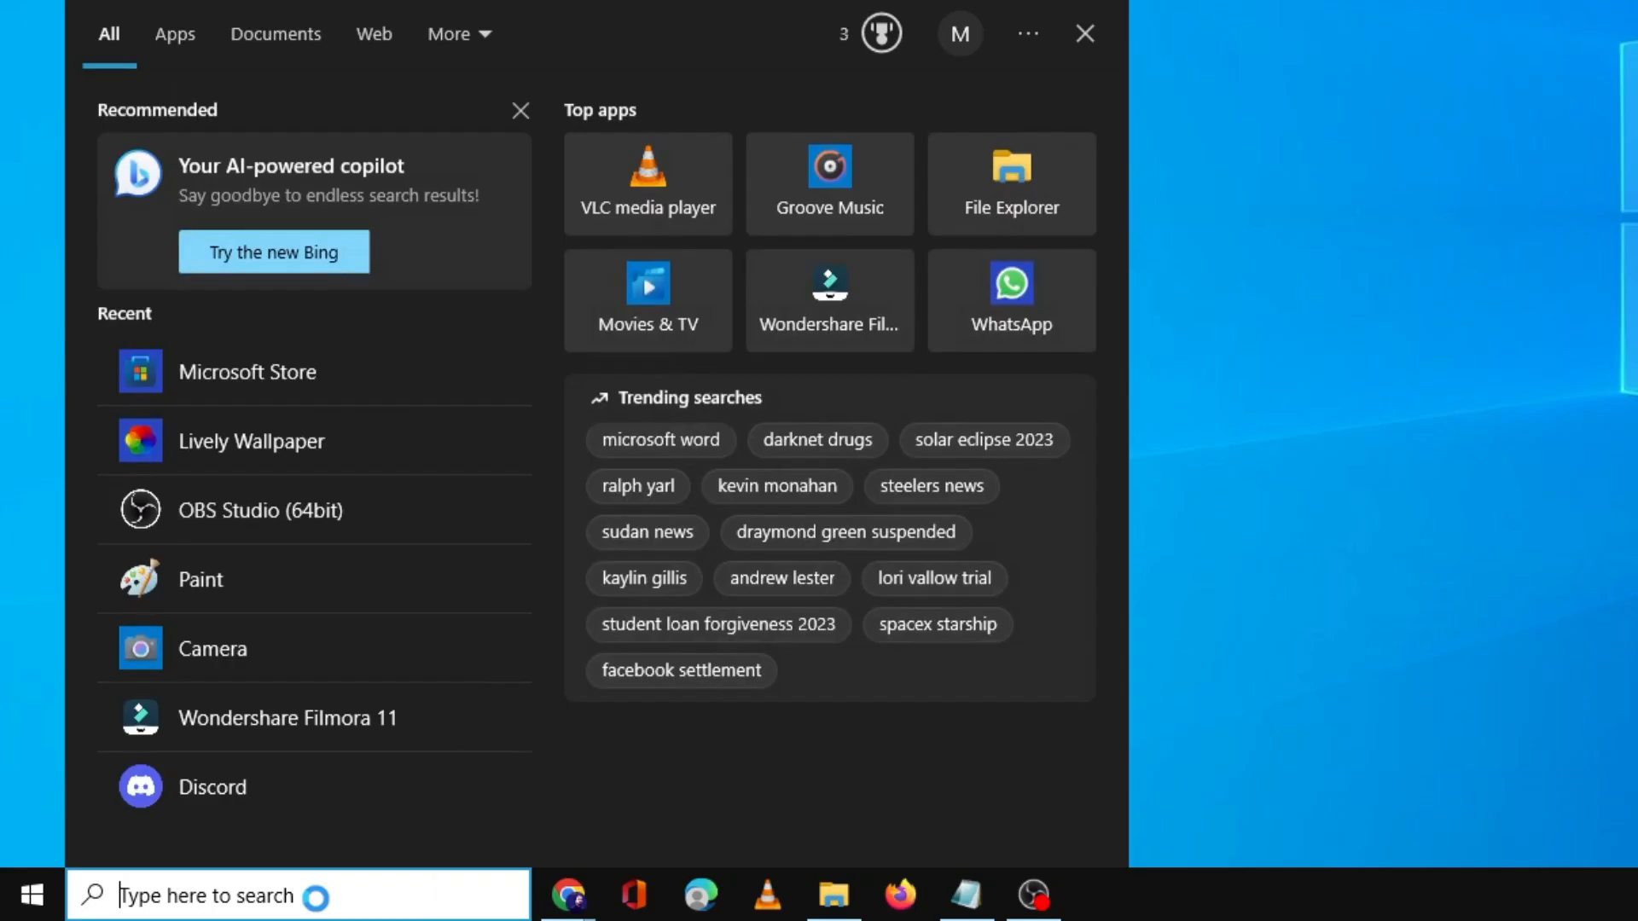
# Repair Microsoft Store from its app settings page, then close Settings.
pyautogui.write('store')
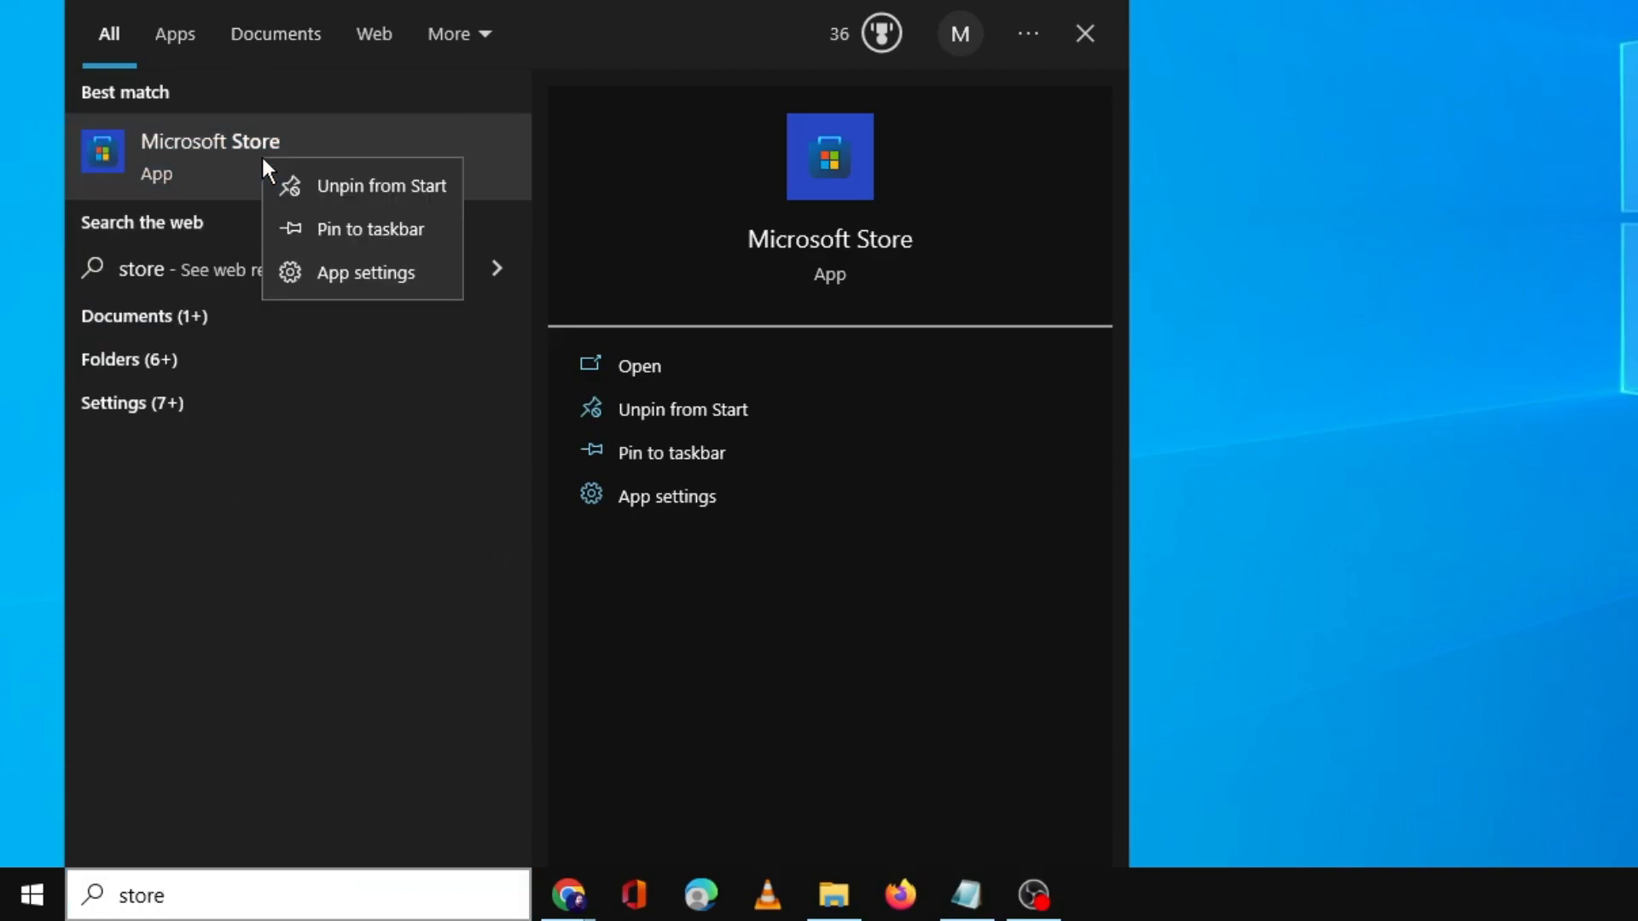
pyautogui.click(365, 273)
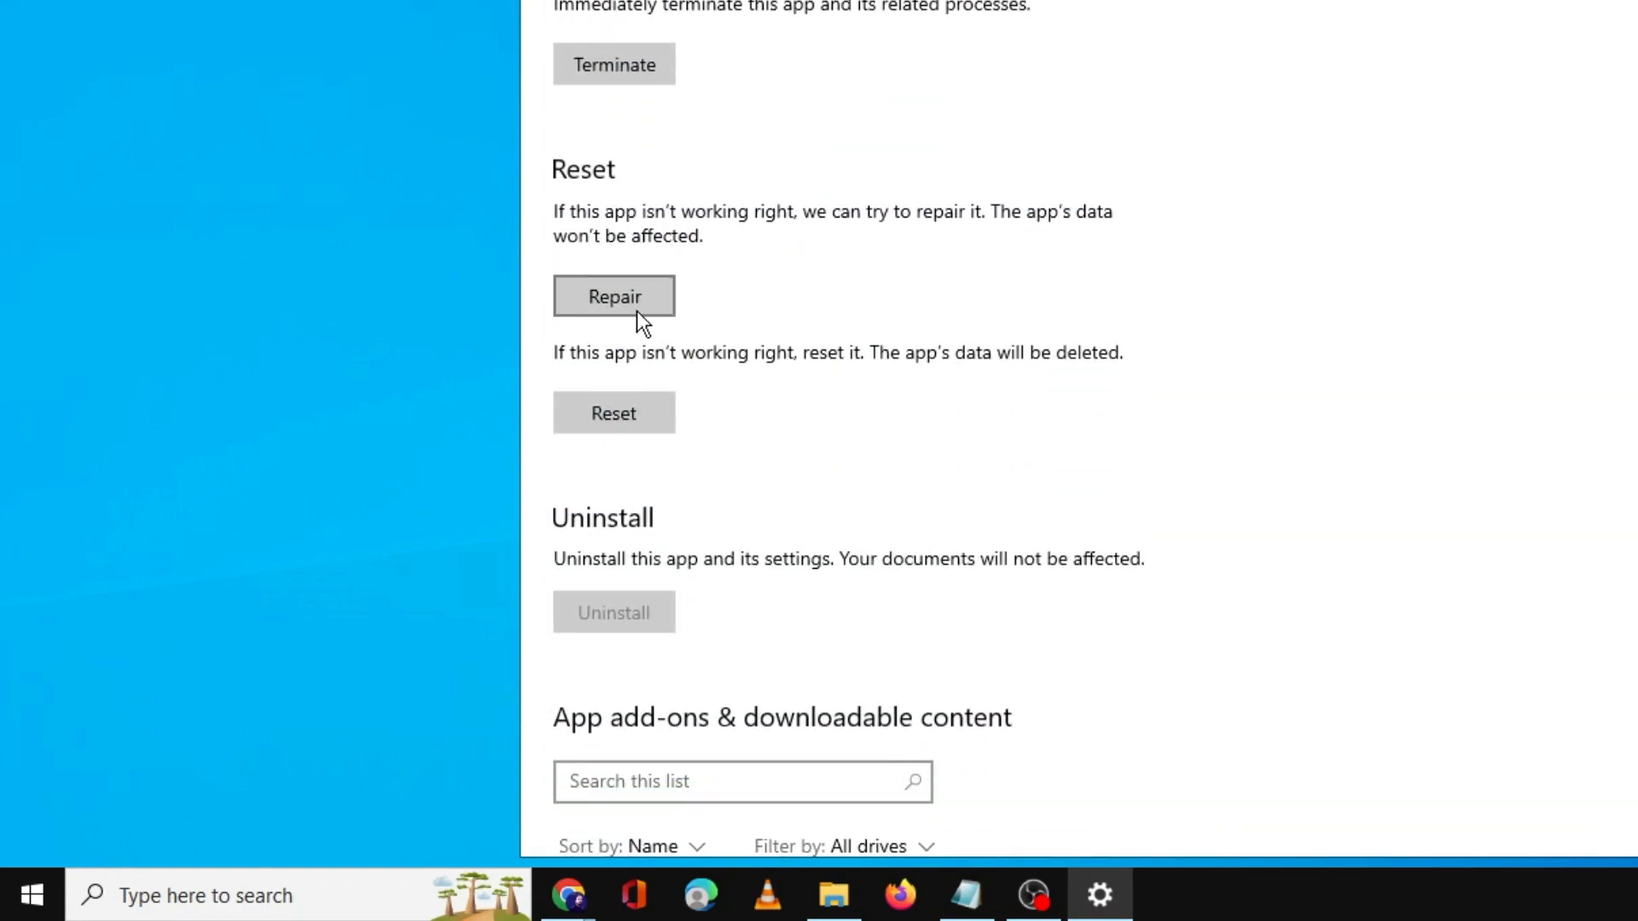
pyautogui.click(614, 296)
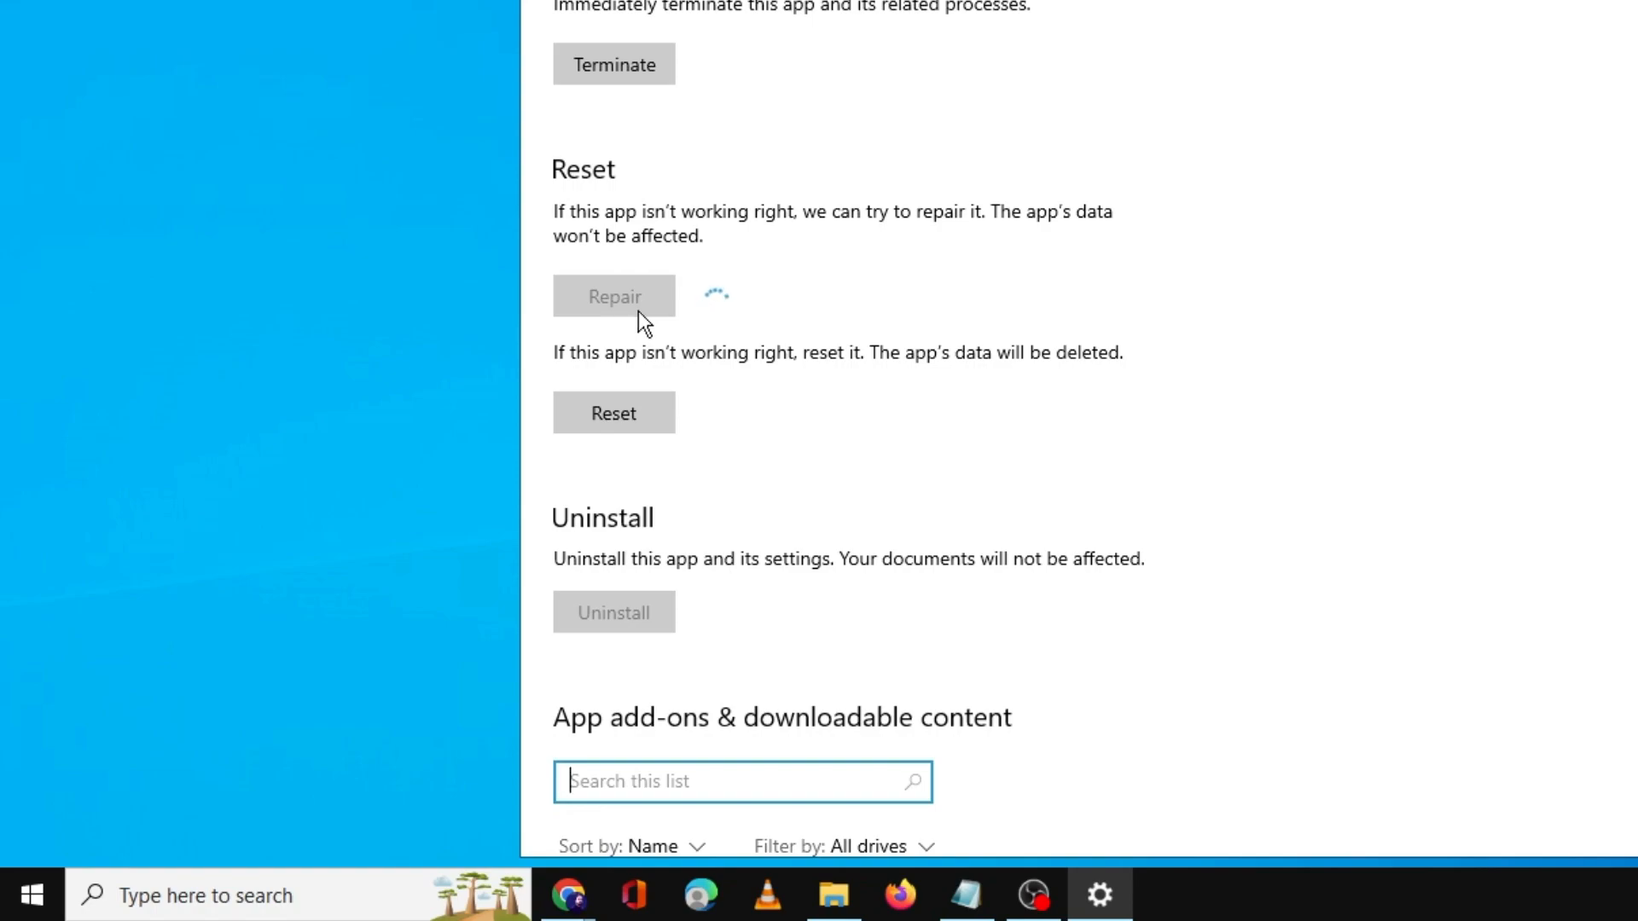
pyautogui.click(613, 412)
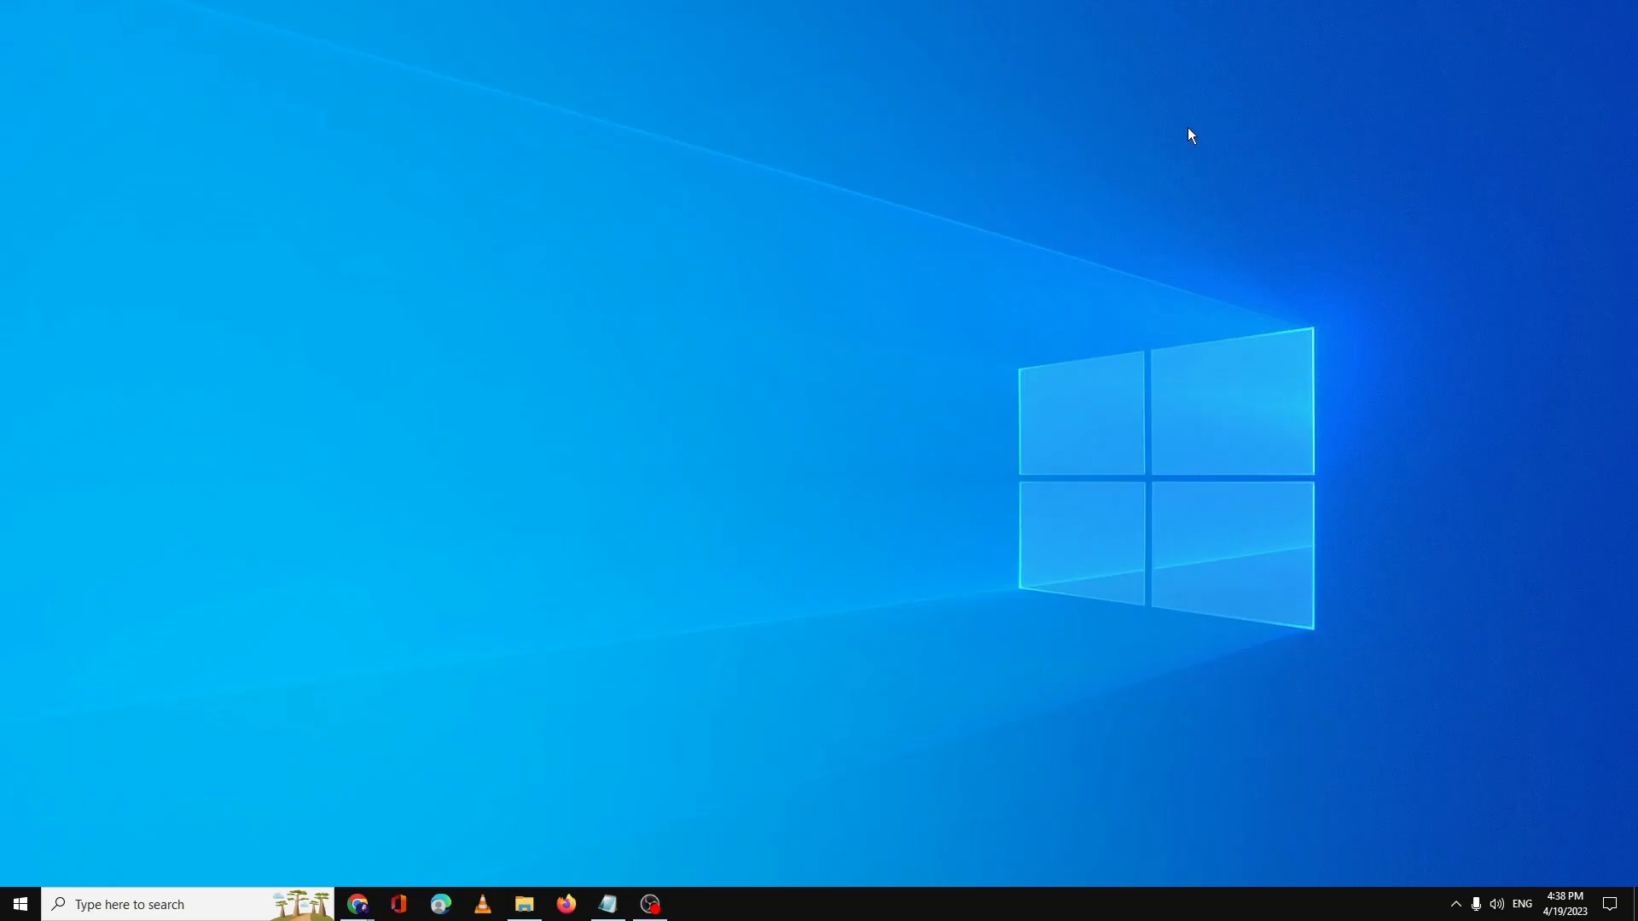
# Launch Microsoft Store from search to confirm it loads, then close it.
pyautogui.write('store')
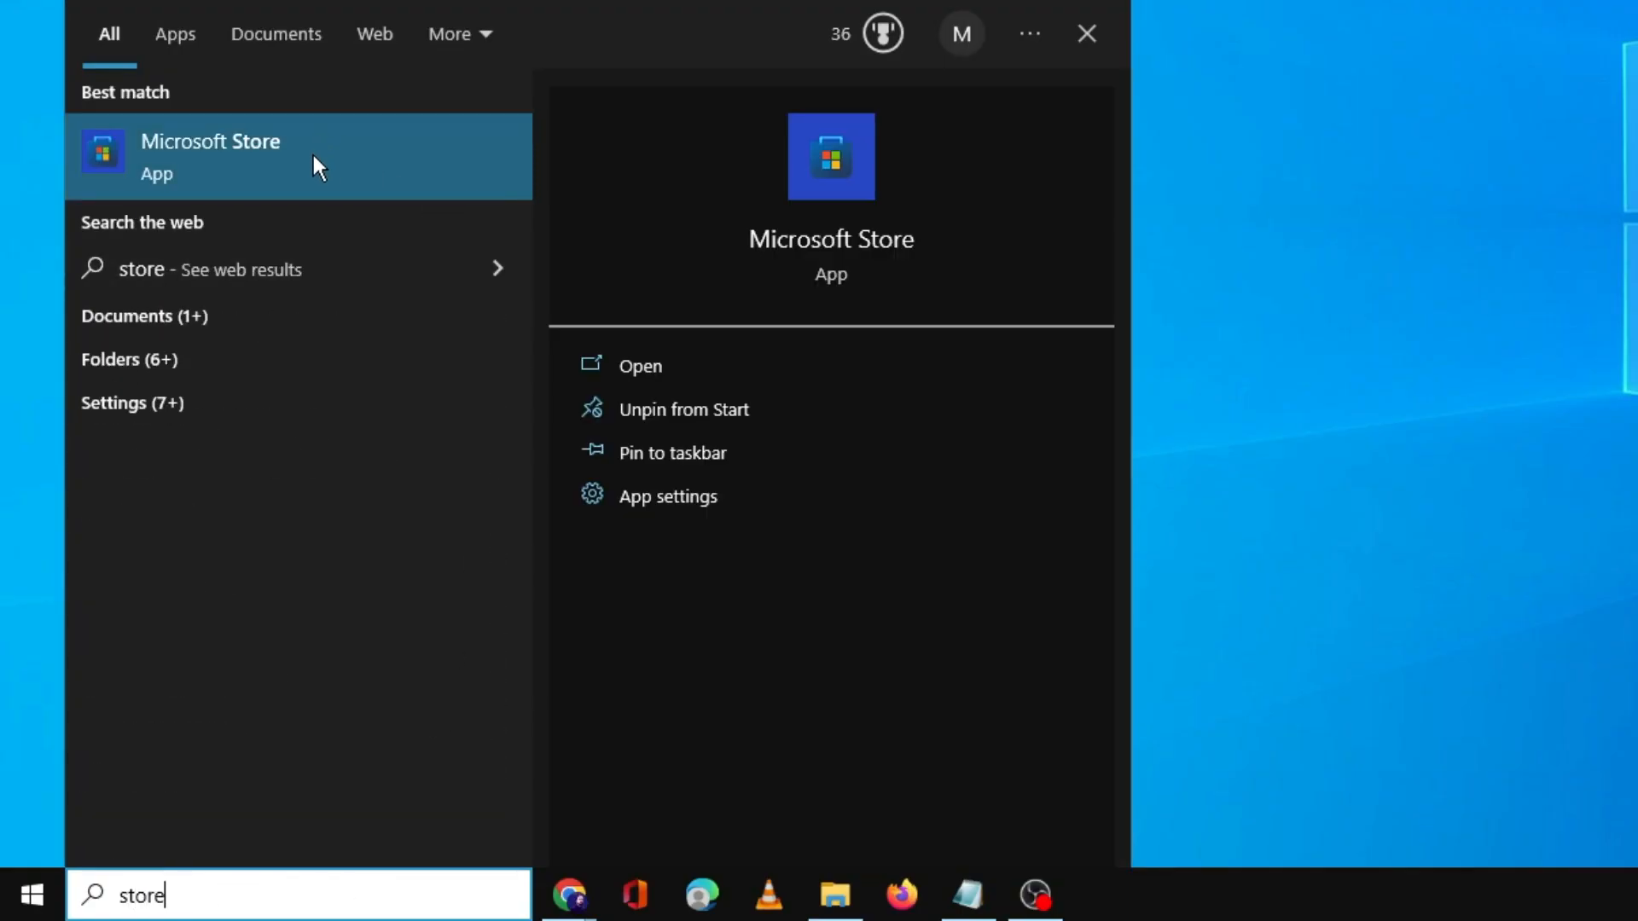
pyautogui.click(211, 153)
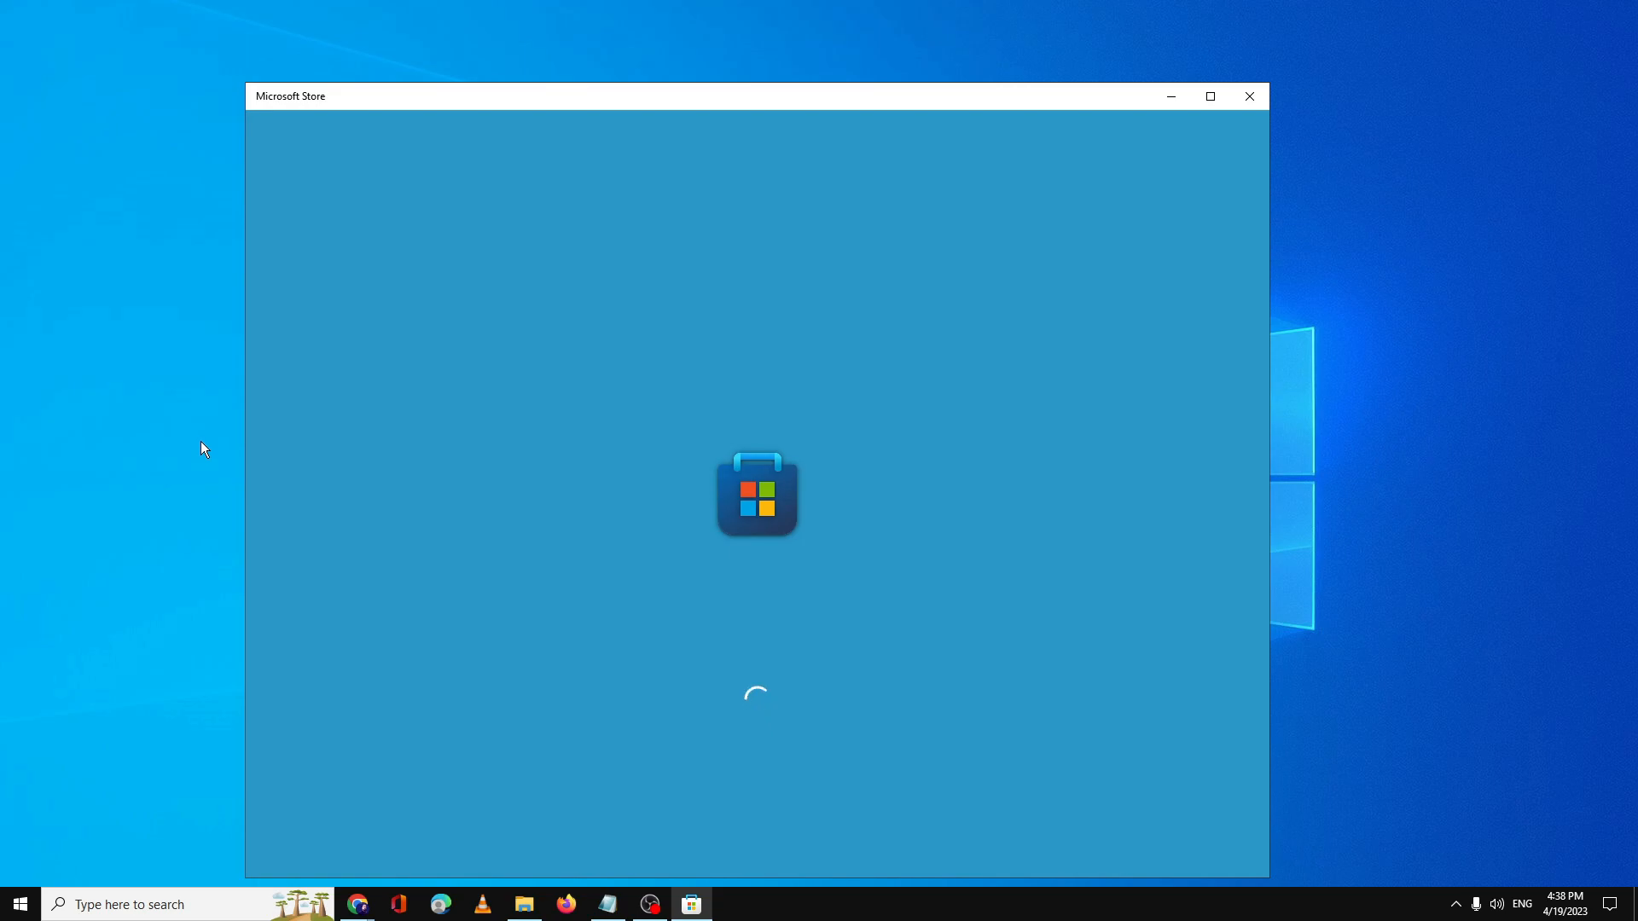
pyautogui.moveTo(721, 271)
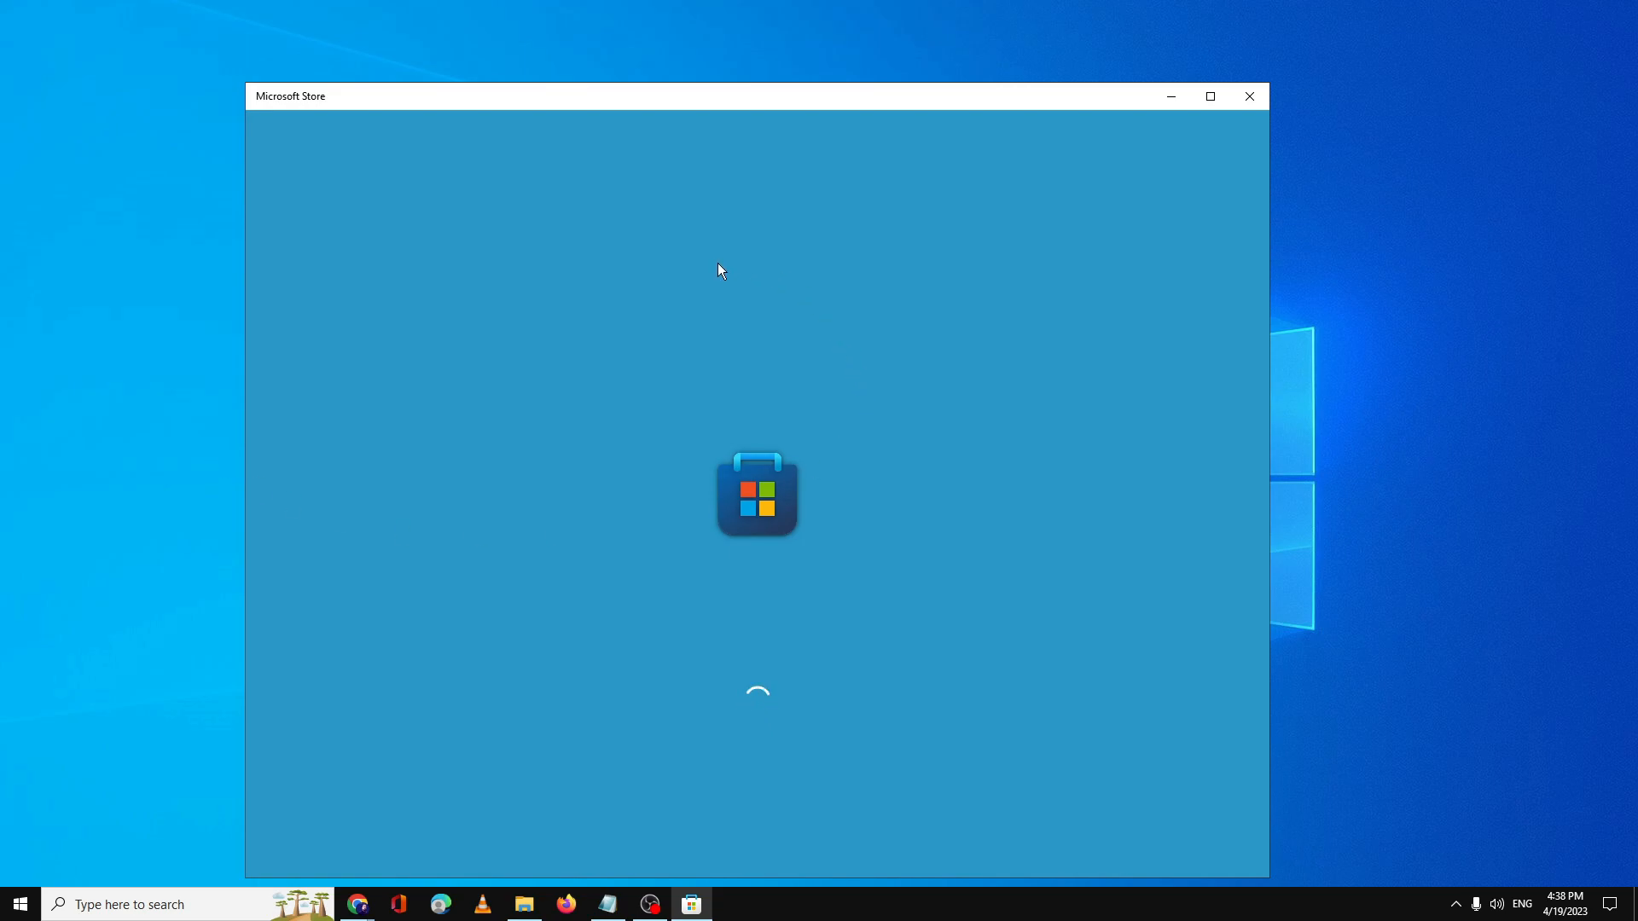
pyautogui.moveTo(751, 306)
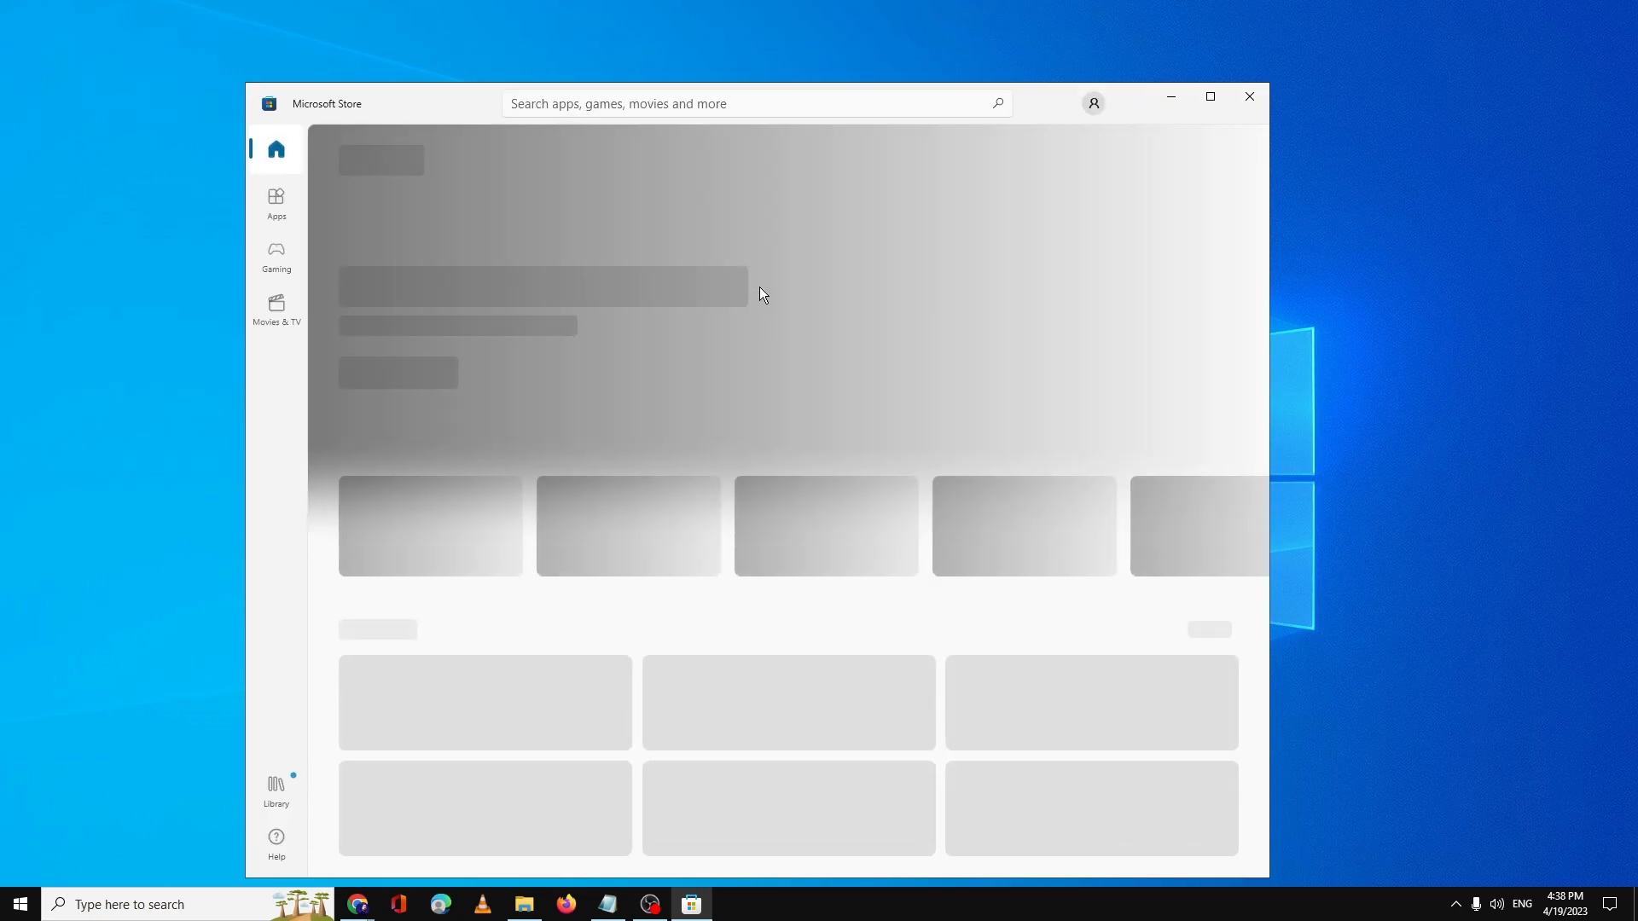
pyautogui.click(1249, 96)
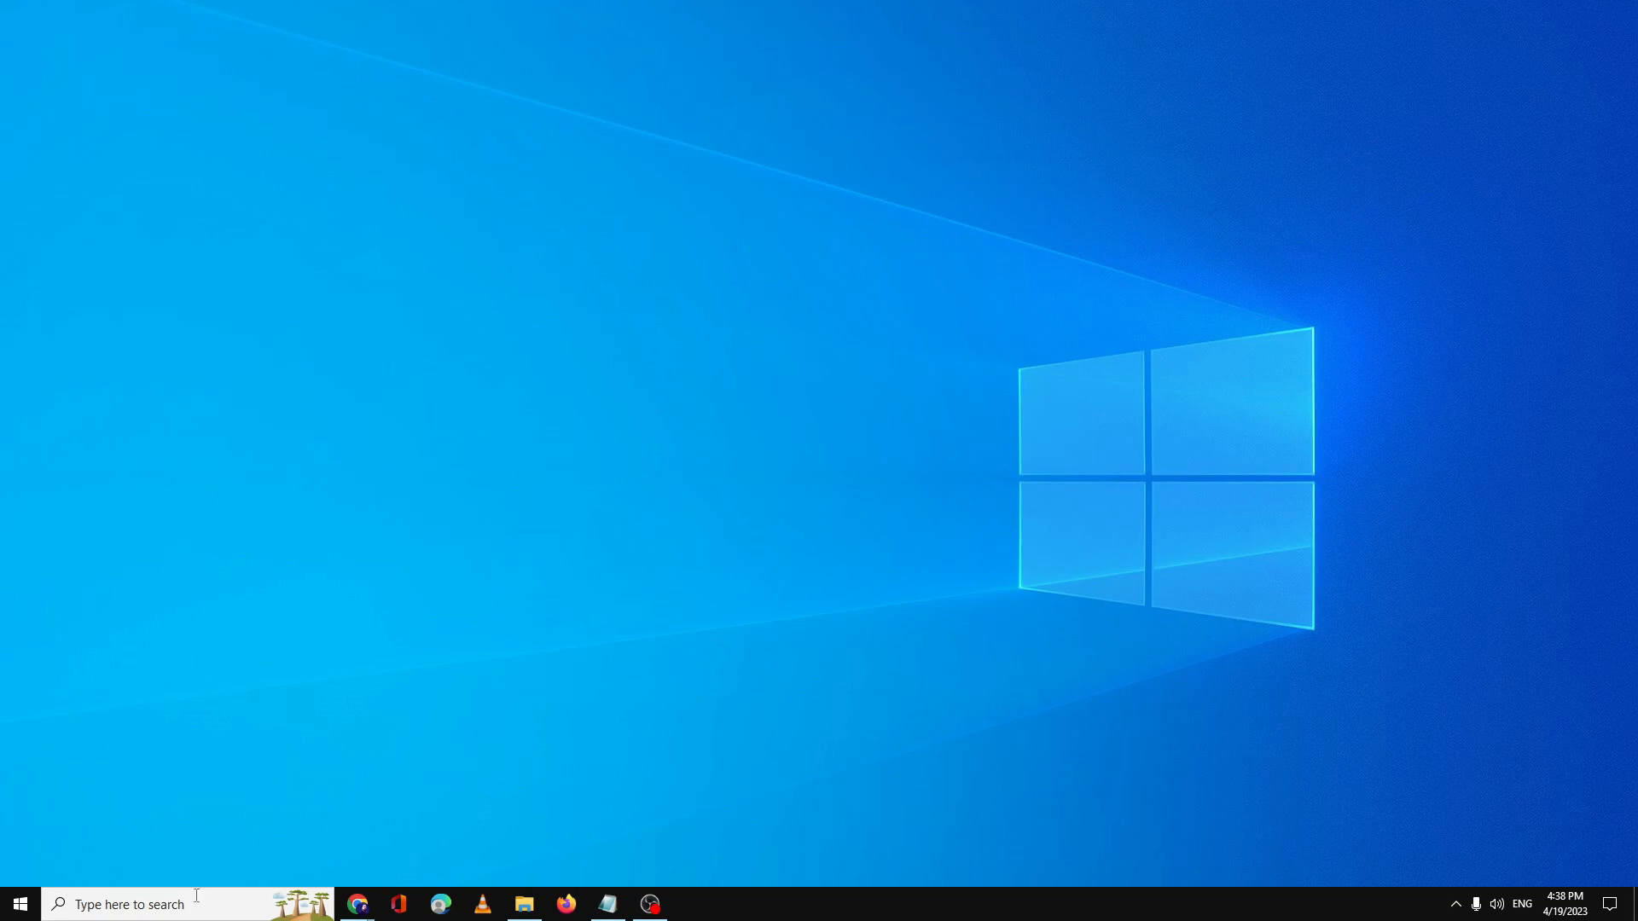
# Open Services and the Microsoft Store Install Service properties.
pyautogui.write('services')
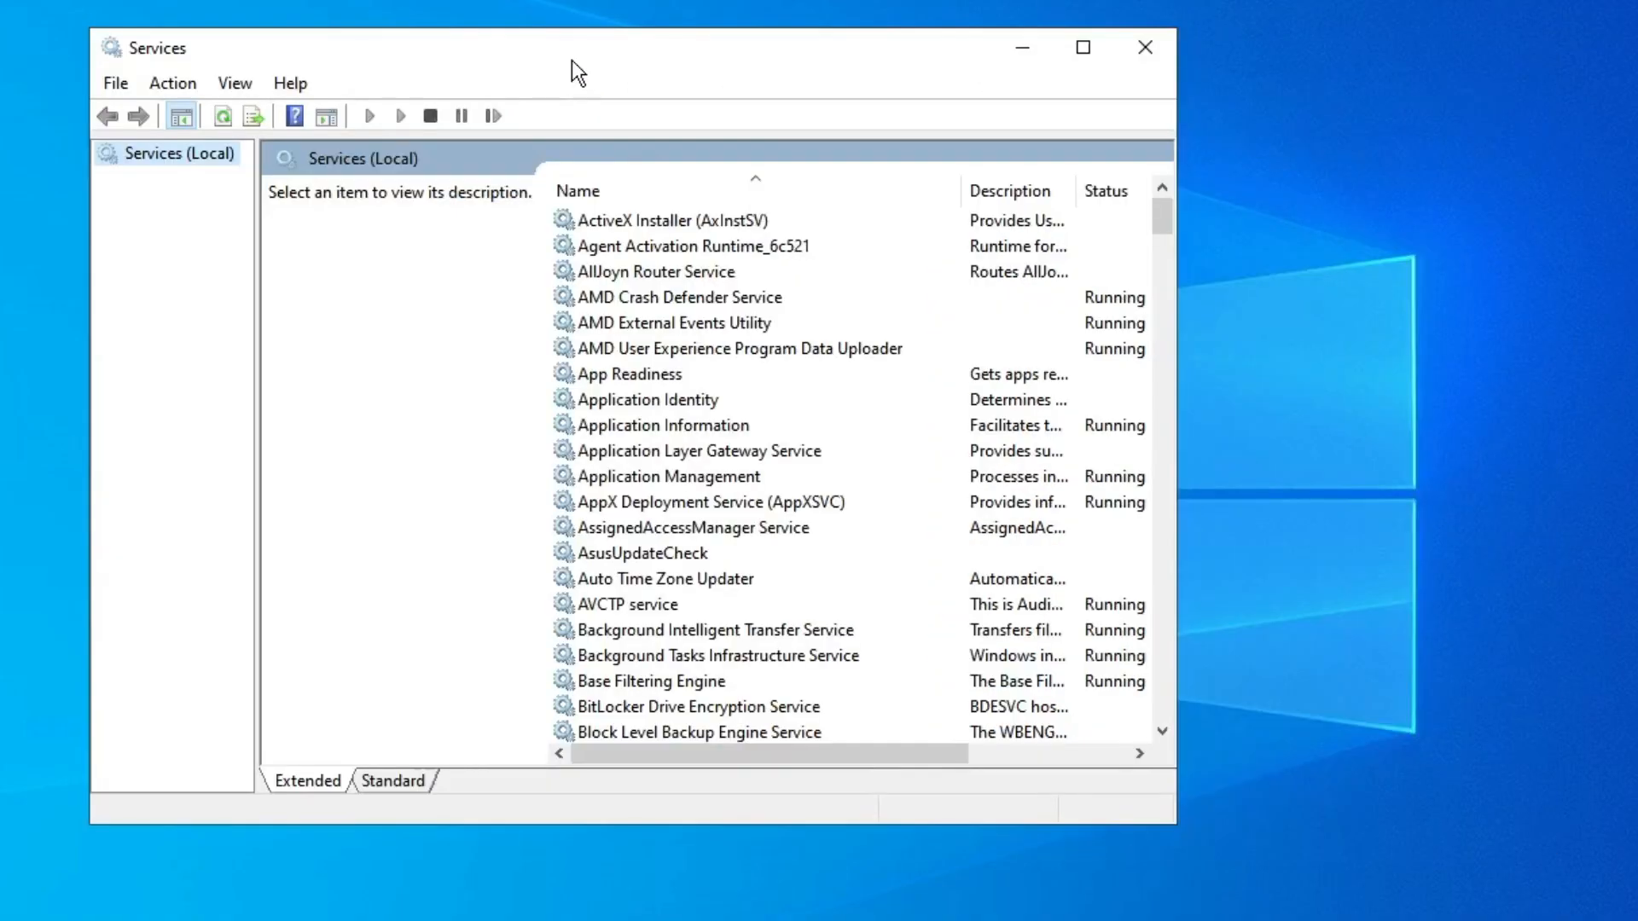
pyautogui.moveTo(639, 183)
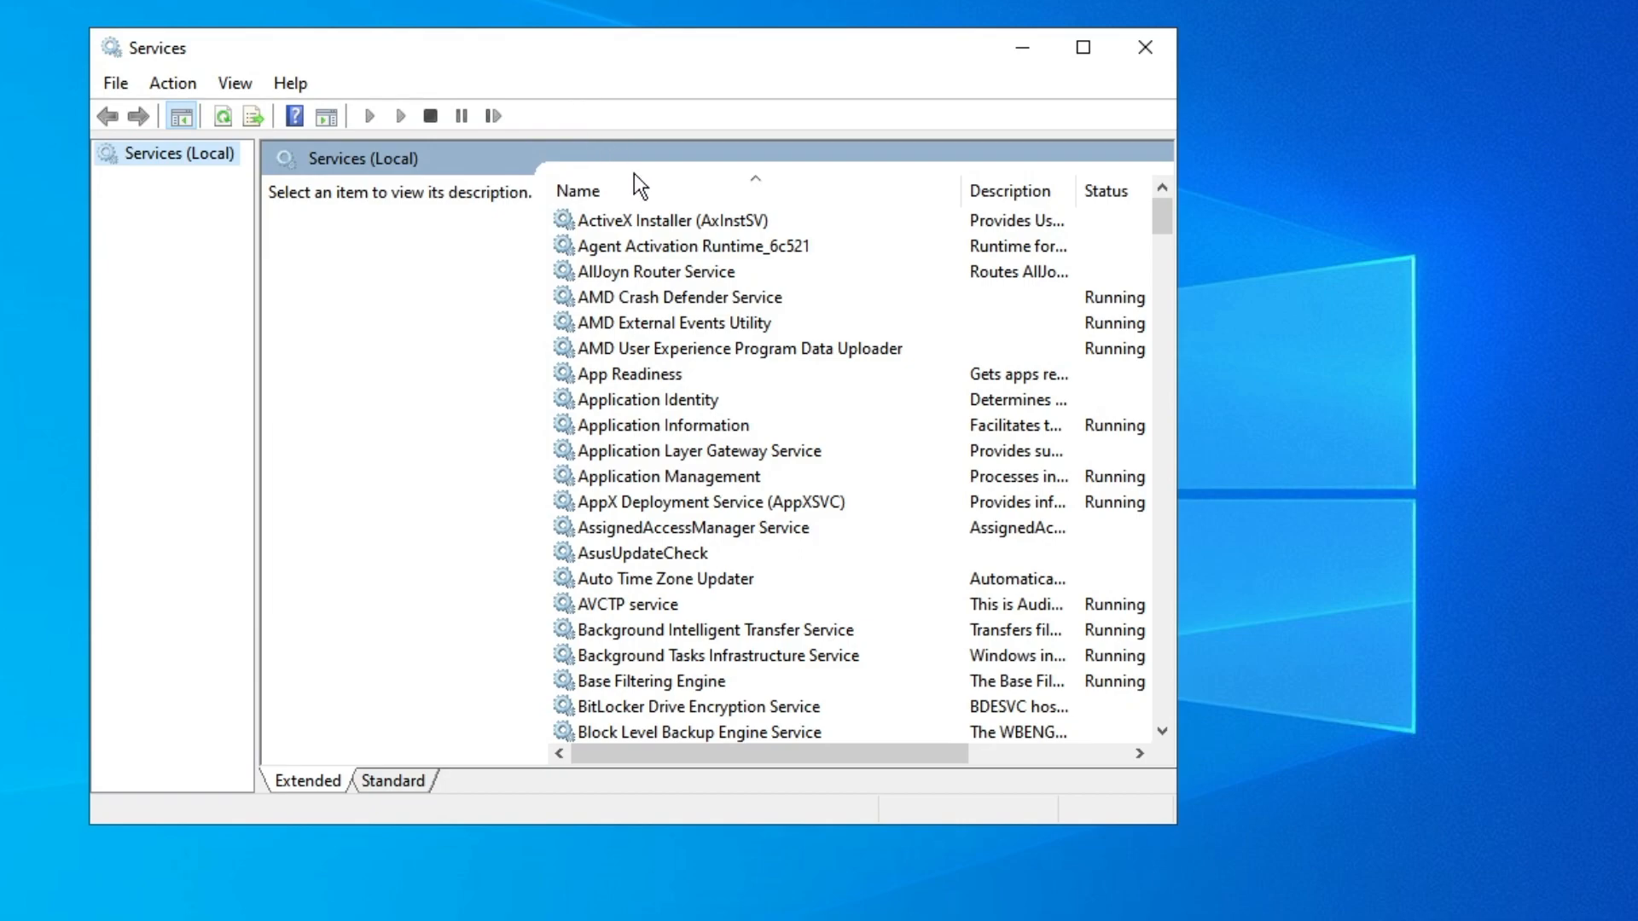
pyautogui.click(648, 400)
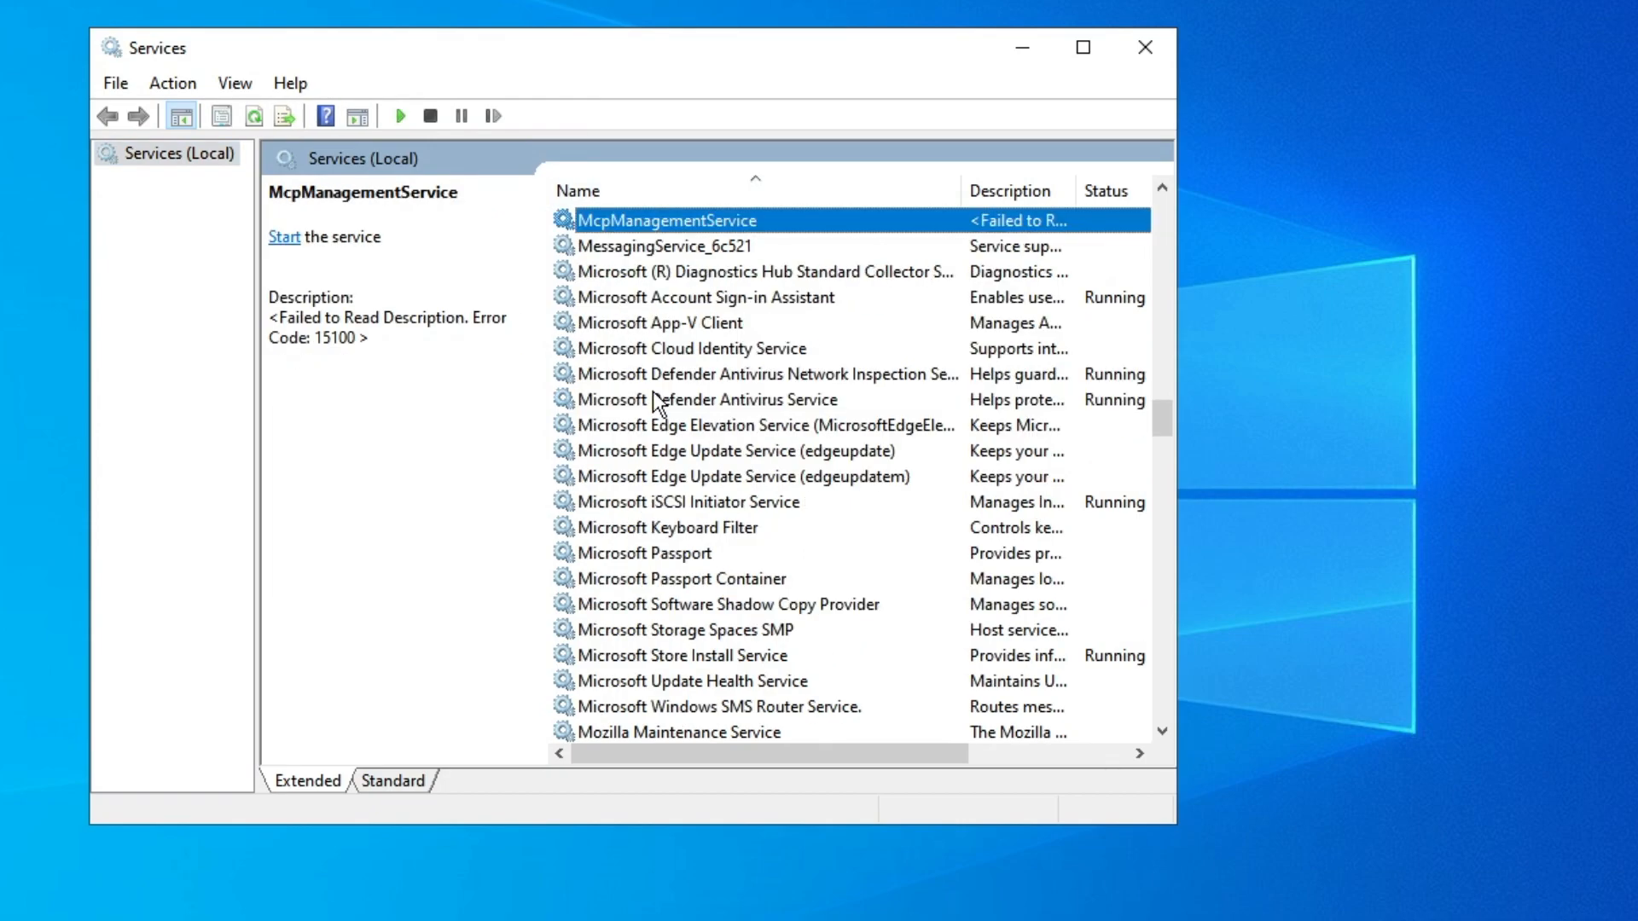
pyautogui.scroll(-3)
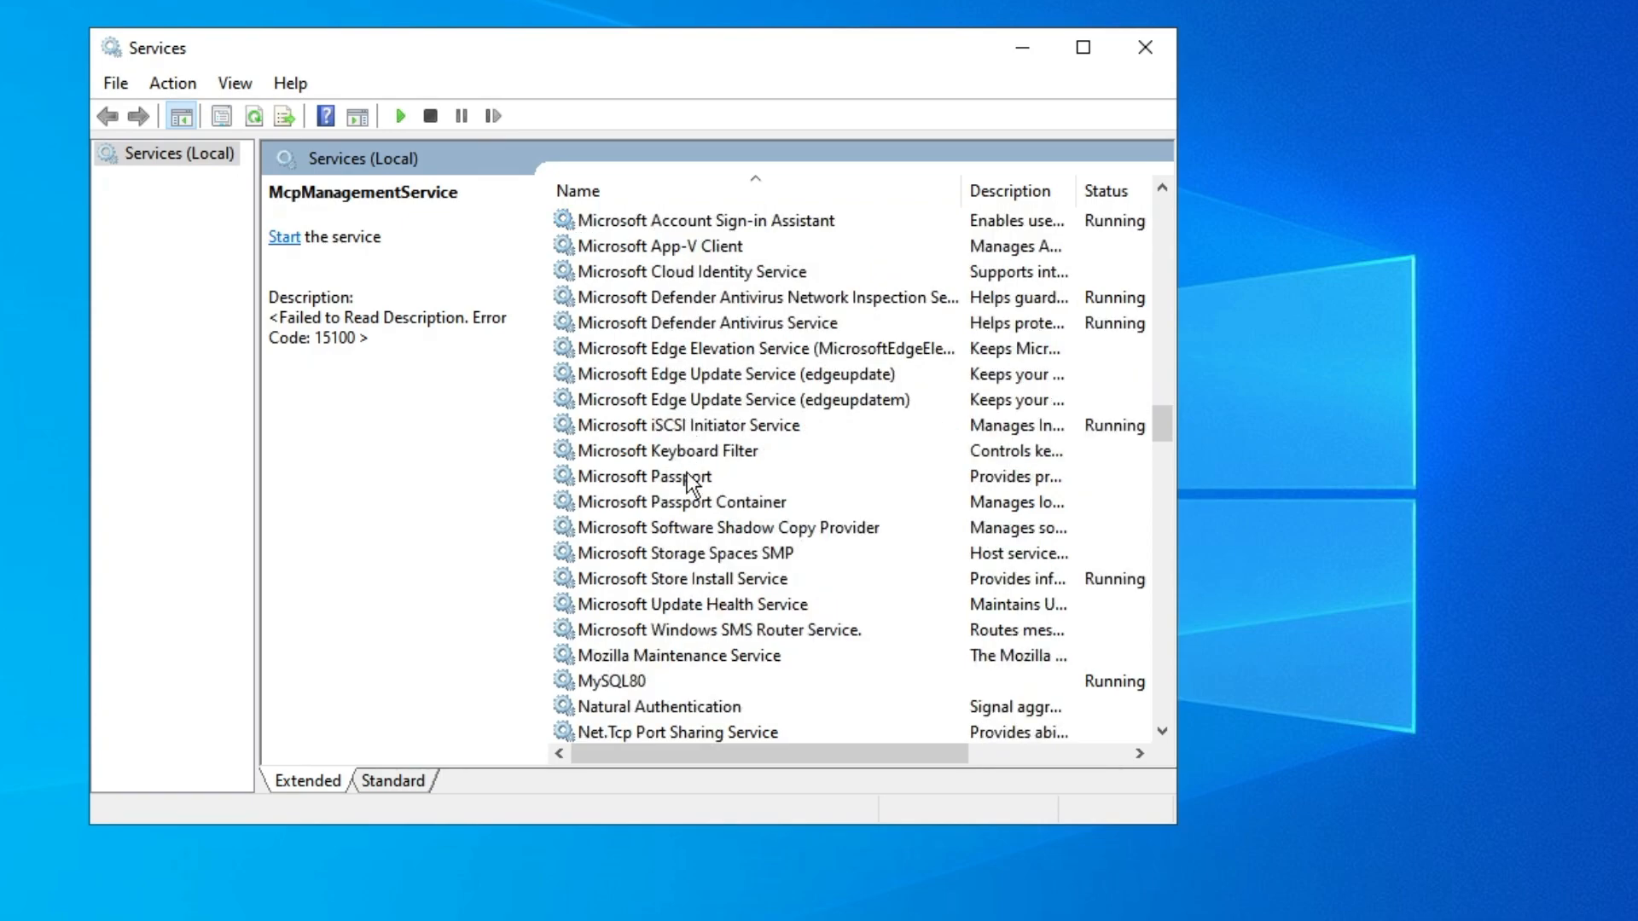
pyautogui.moveTo(704, 600)
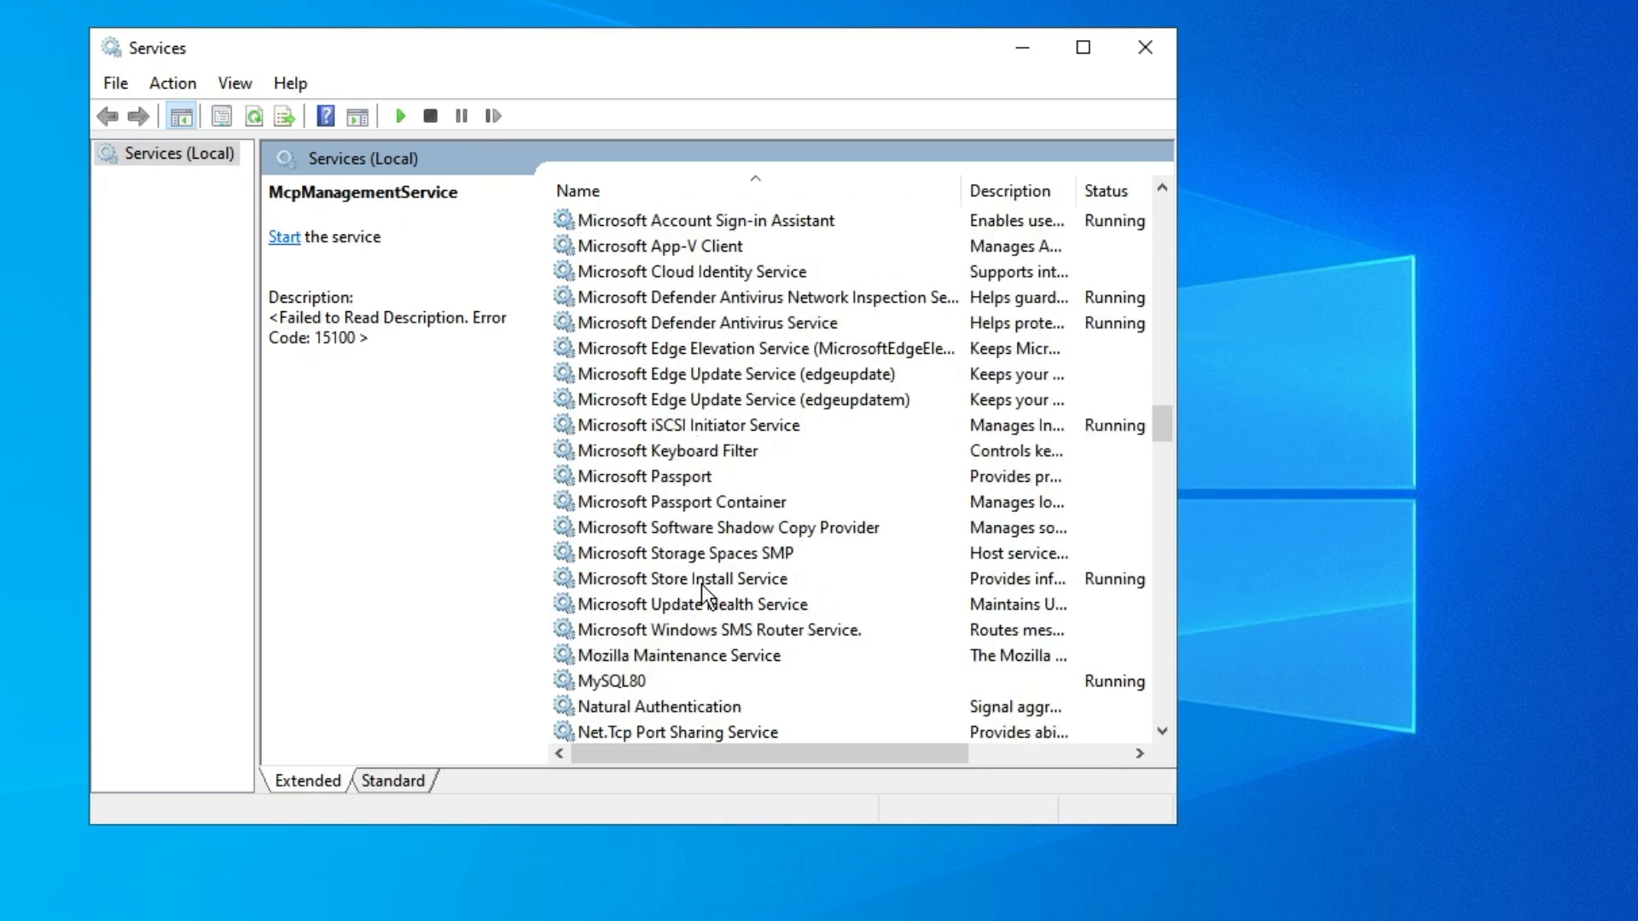
pyautogui.click(683, 579)
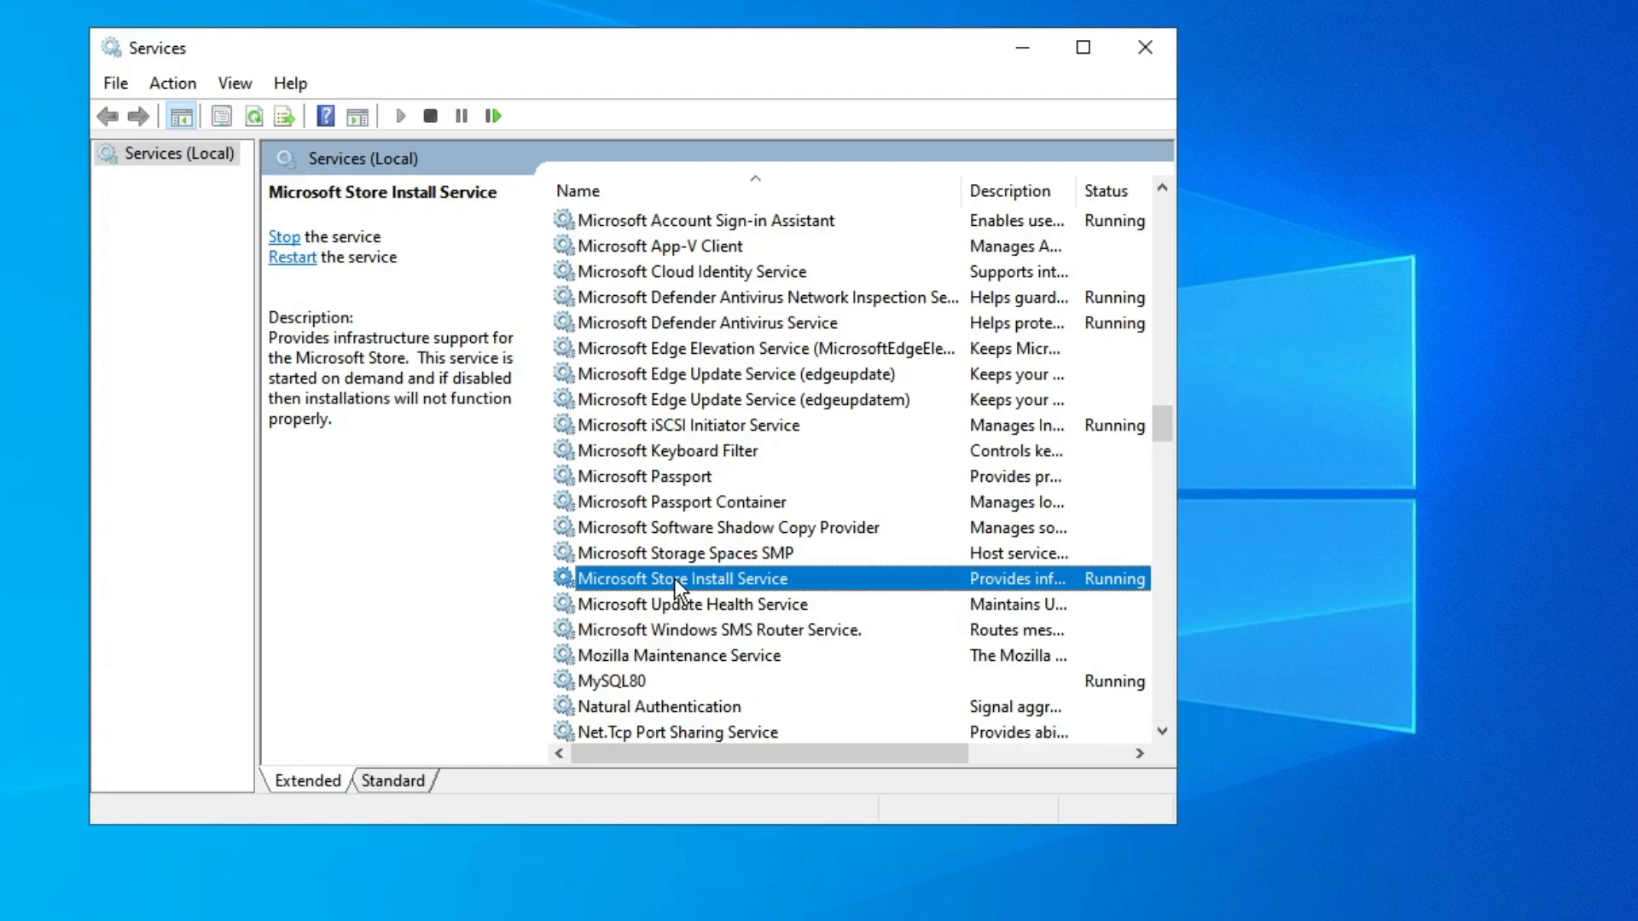
pyautogui.doubleClick(682, 578)
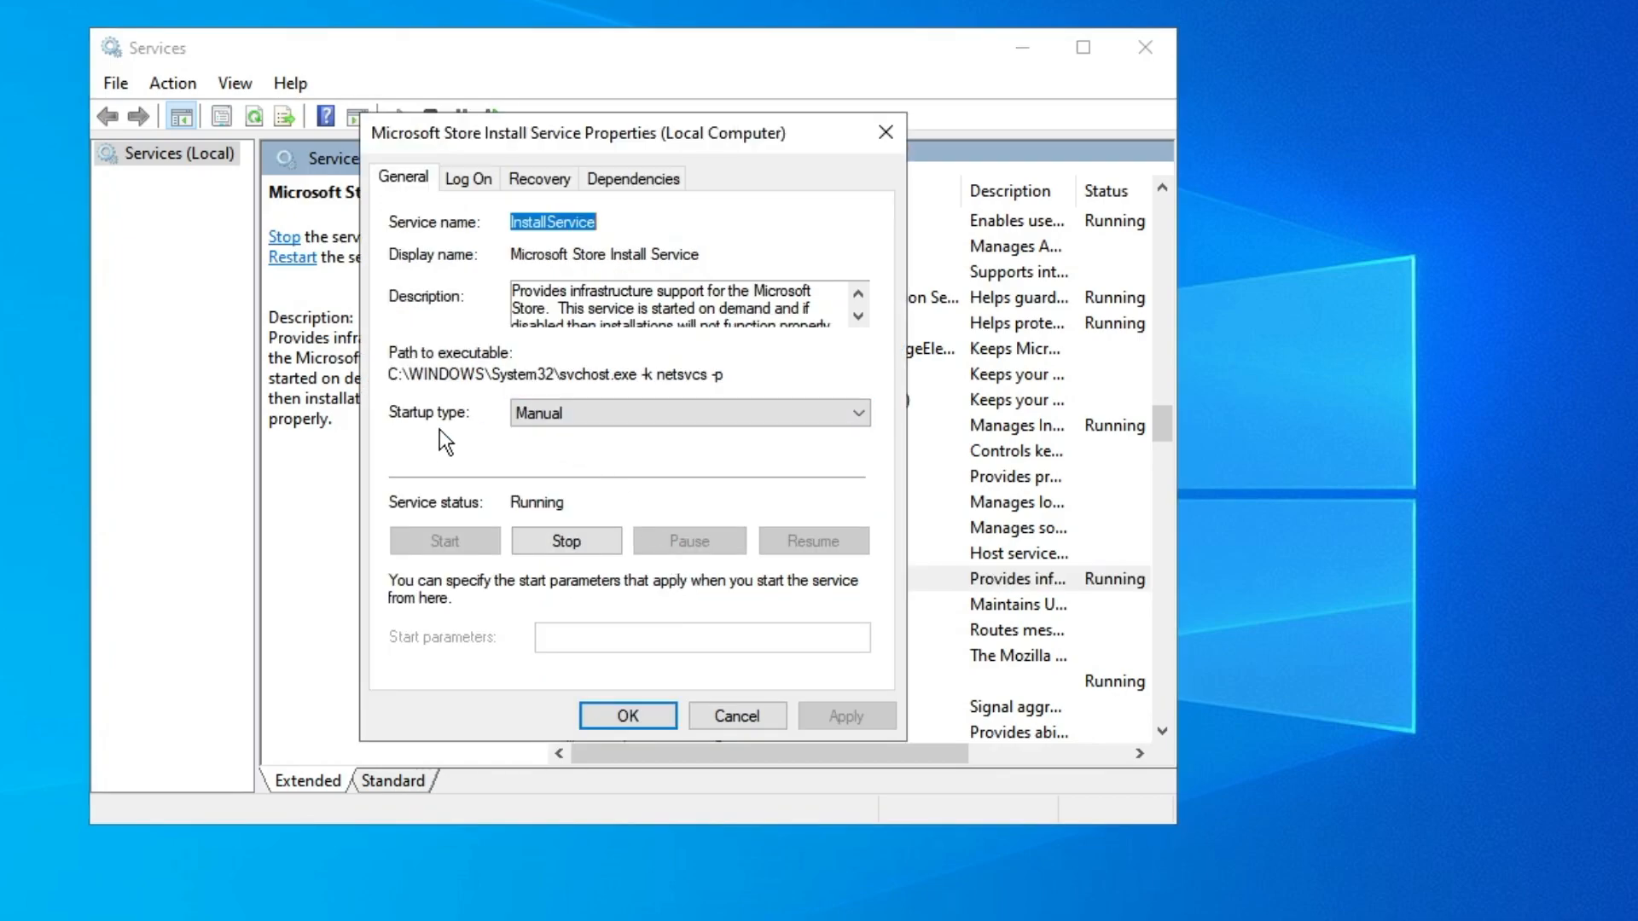
# Set the service's startup type to Automatic, stop and restart it, and confirm.
pyautogui.click(688, 413)
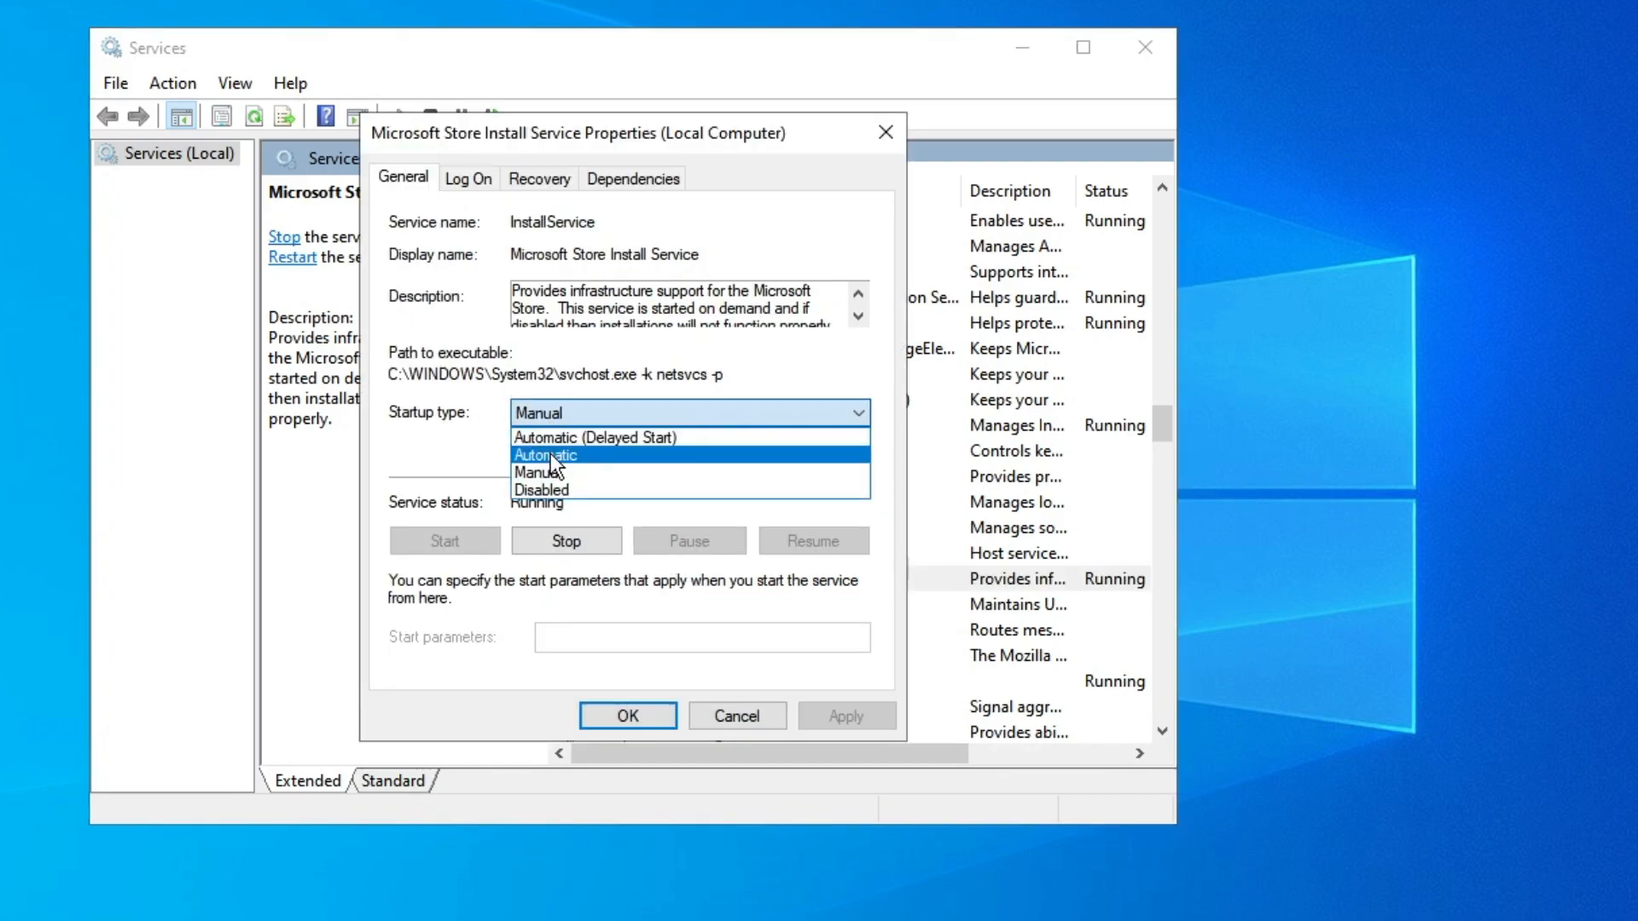
pyautogui.click(567, 541)
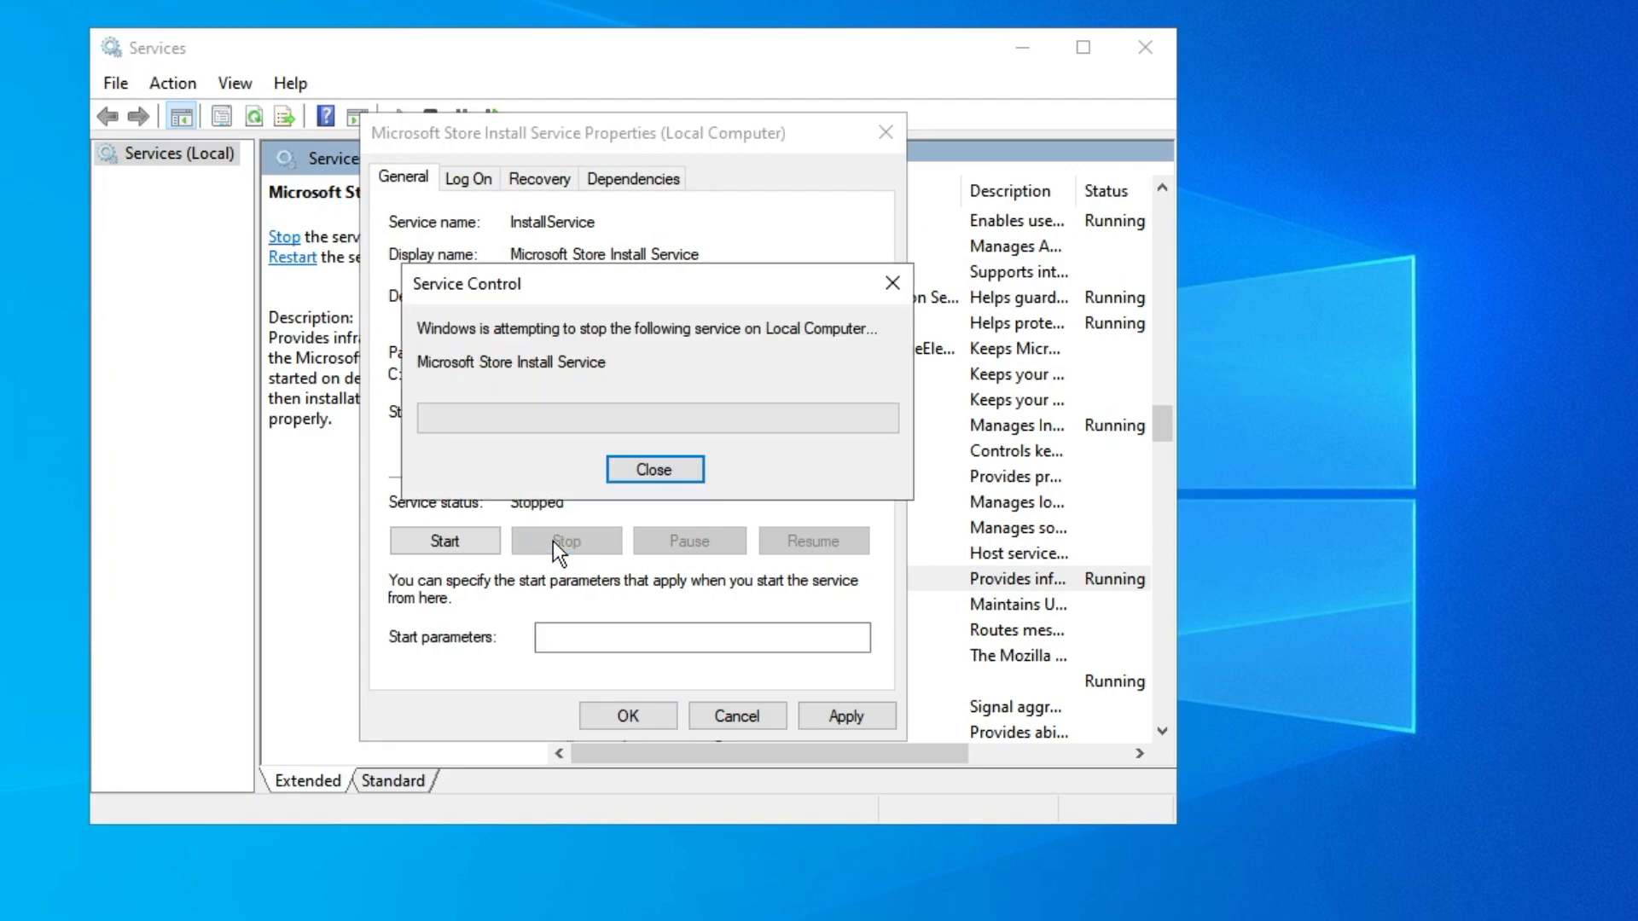
pyautogui.click(654, 469)
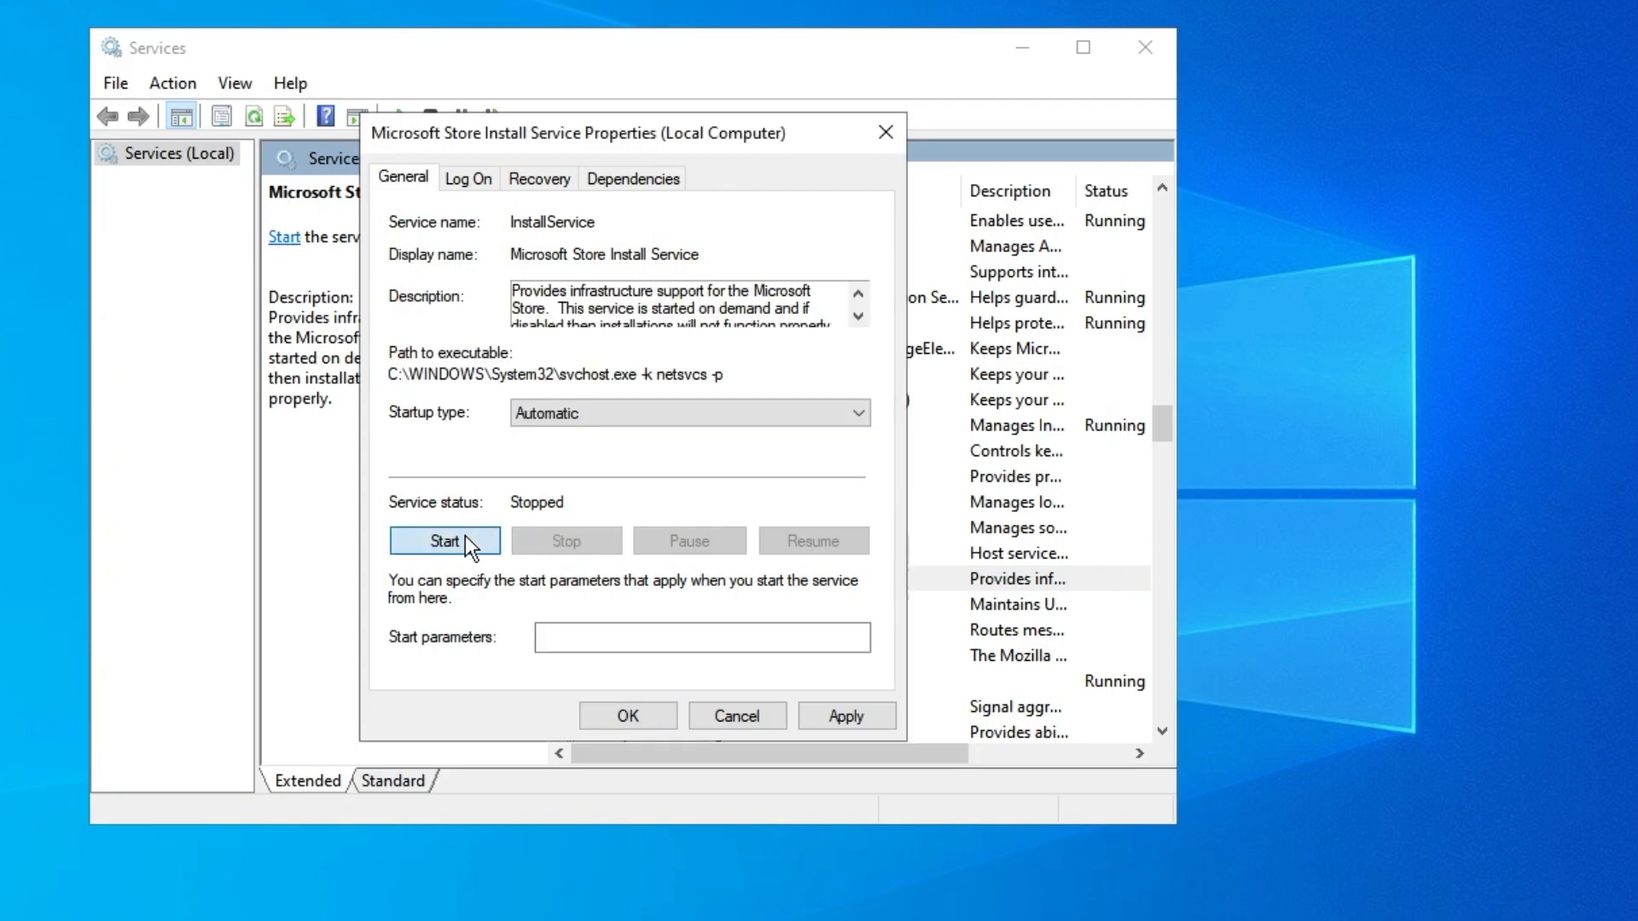
pyautogui.click(444, 541)
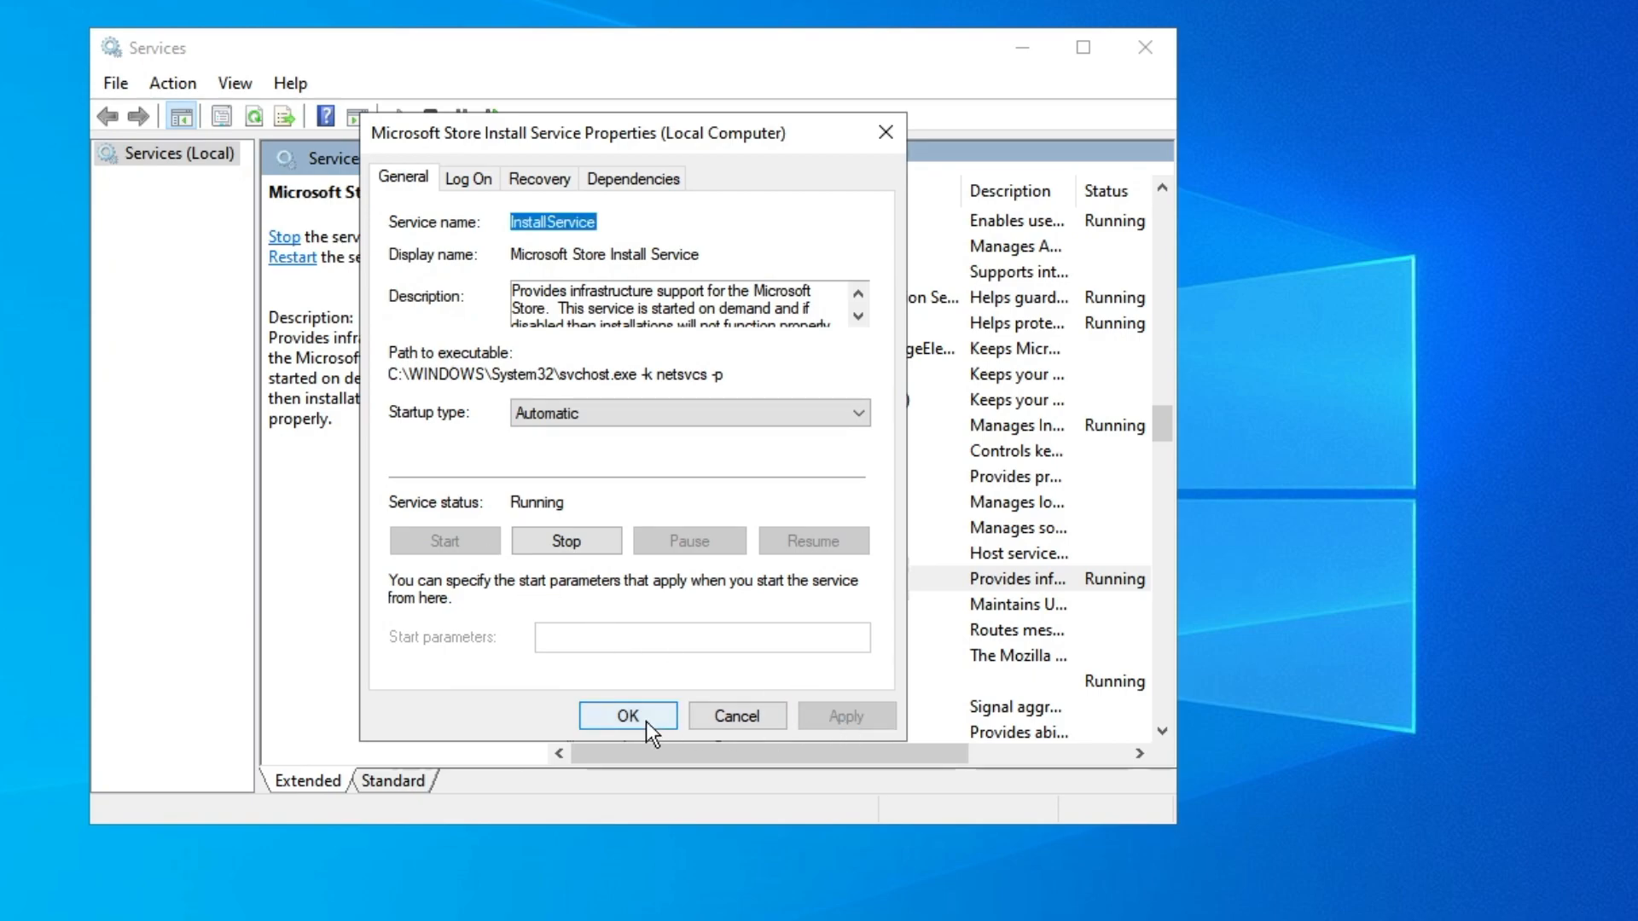
pyautogui.click(627, 716)
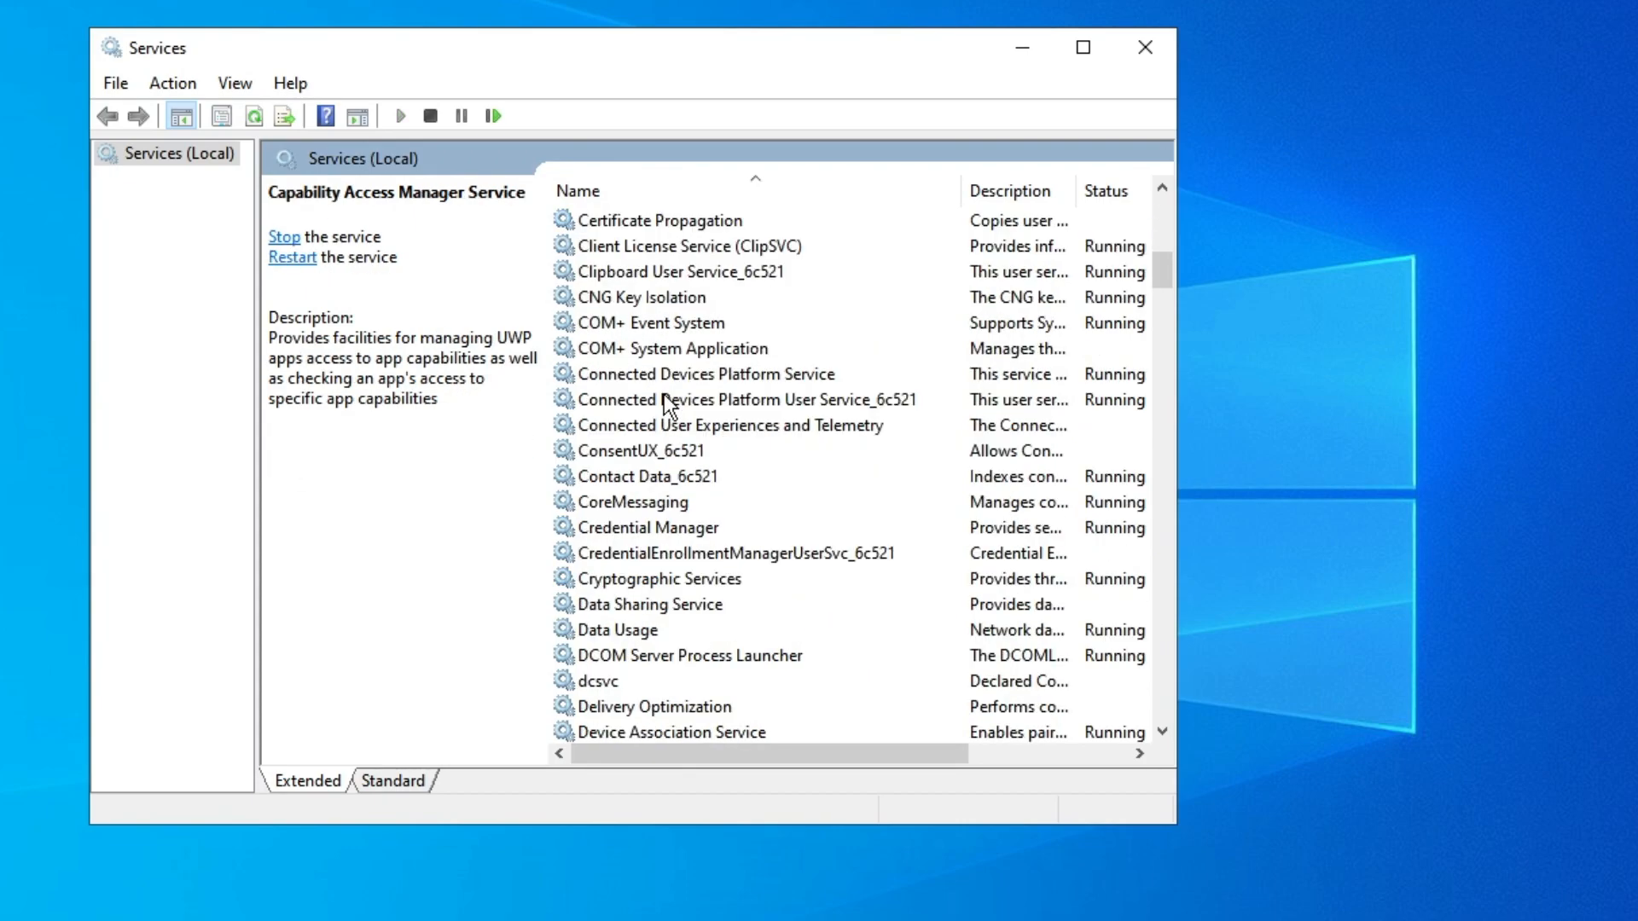
# Open Client License Service (ClipSVC) properties, showing Manual startup and Running status.
pyautogui.click(682, 245)
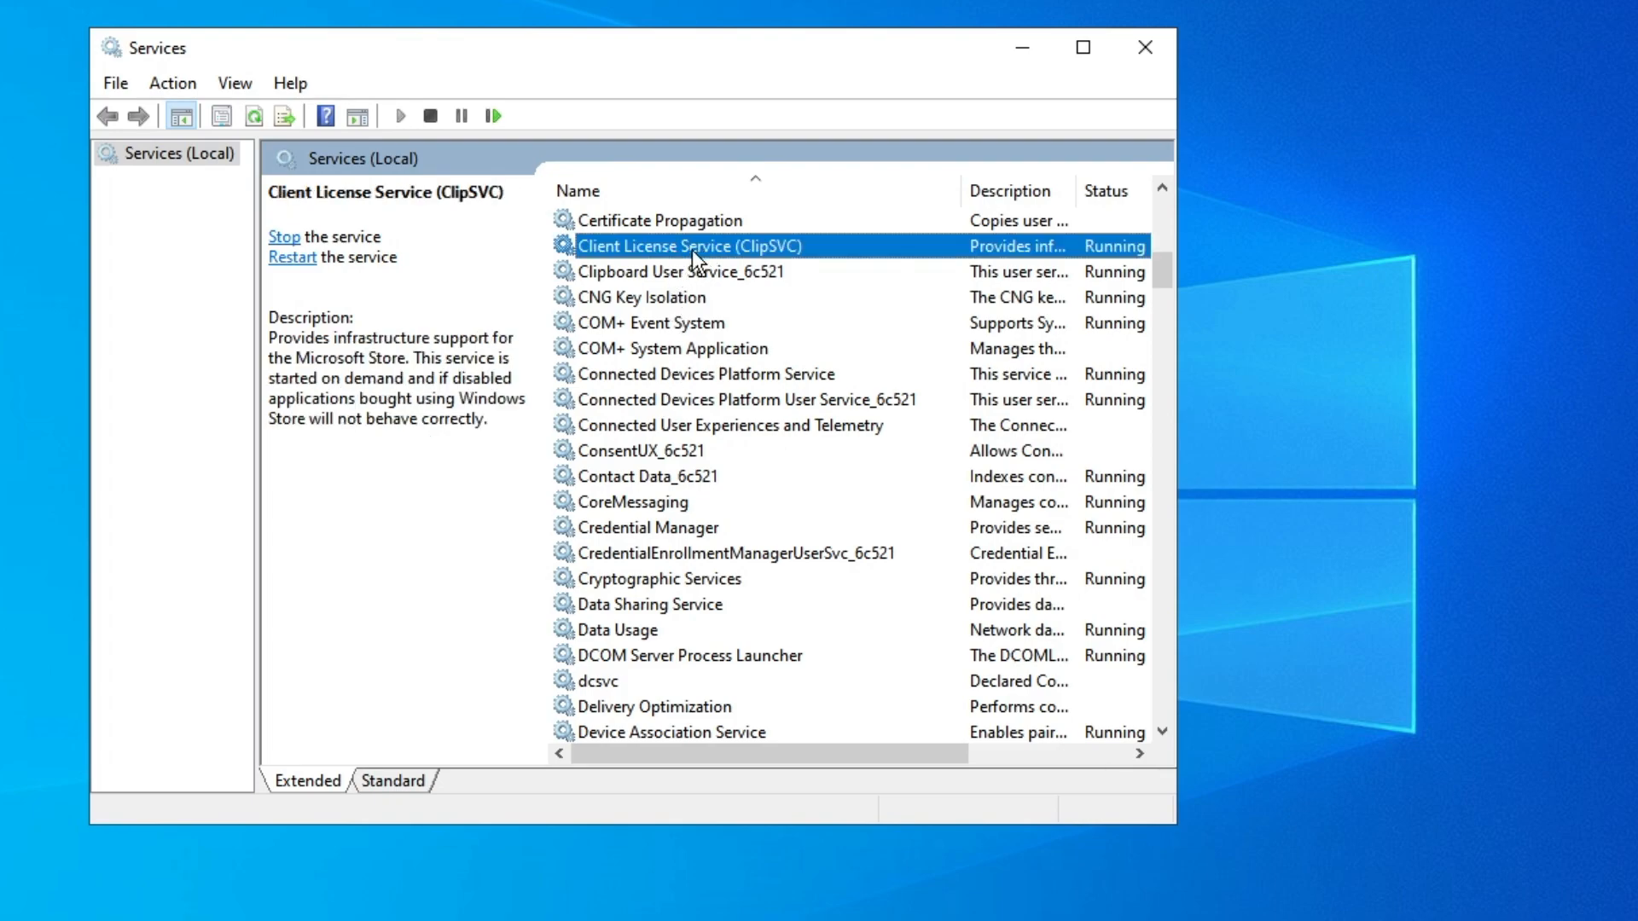
pyautogui.doubleClick(699, 245)
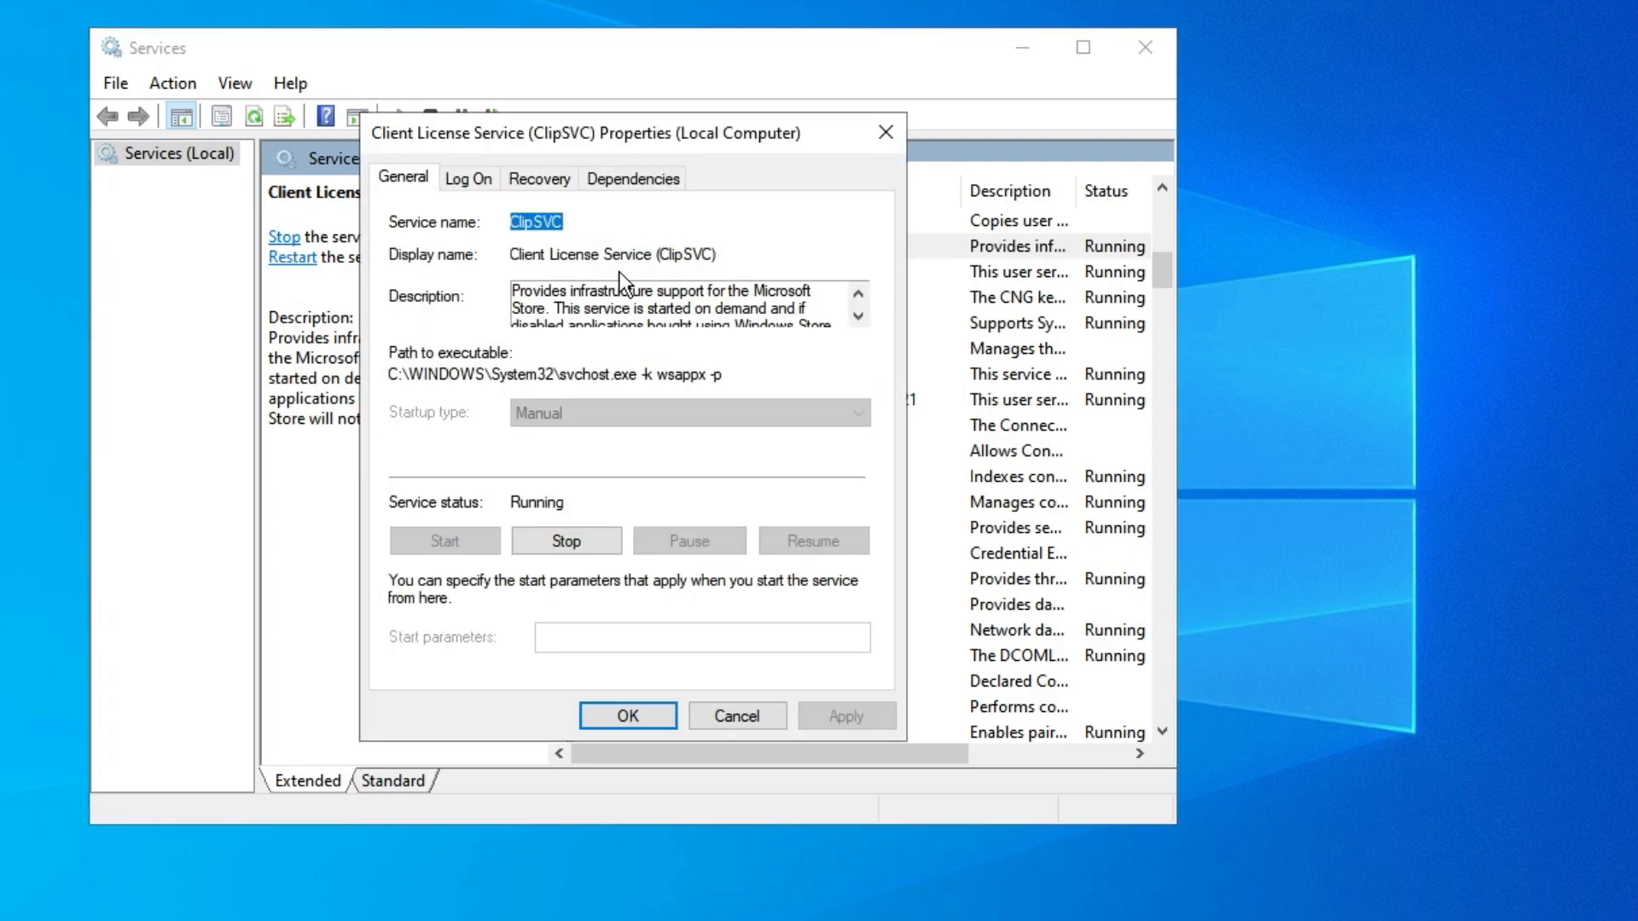
pyautogui.moveTo(480, 518)
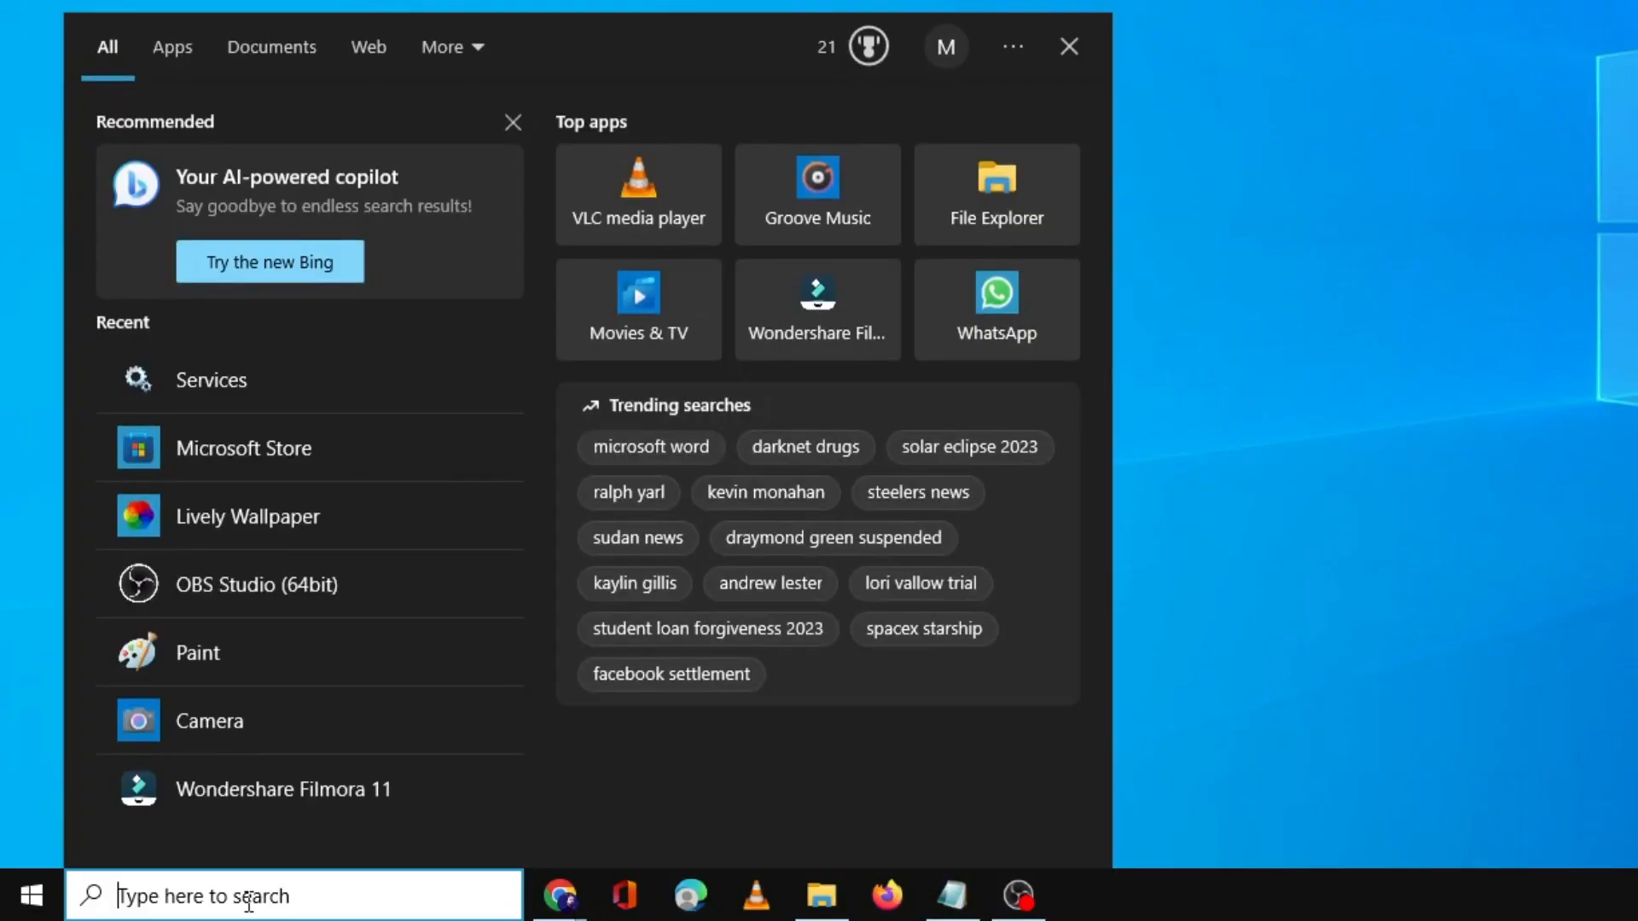
# Run PowerShell as administrator and enter 'get-appxpackage *WindowsStore* | remove-appxpackage'.
pyautogui.write('powershell')
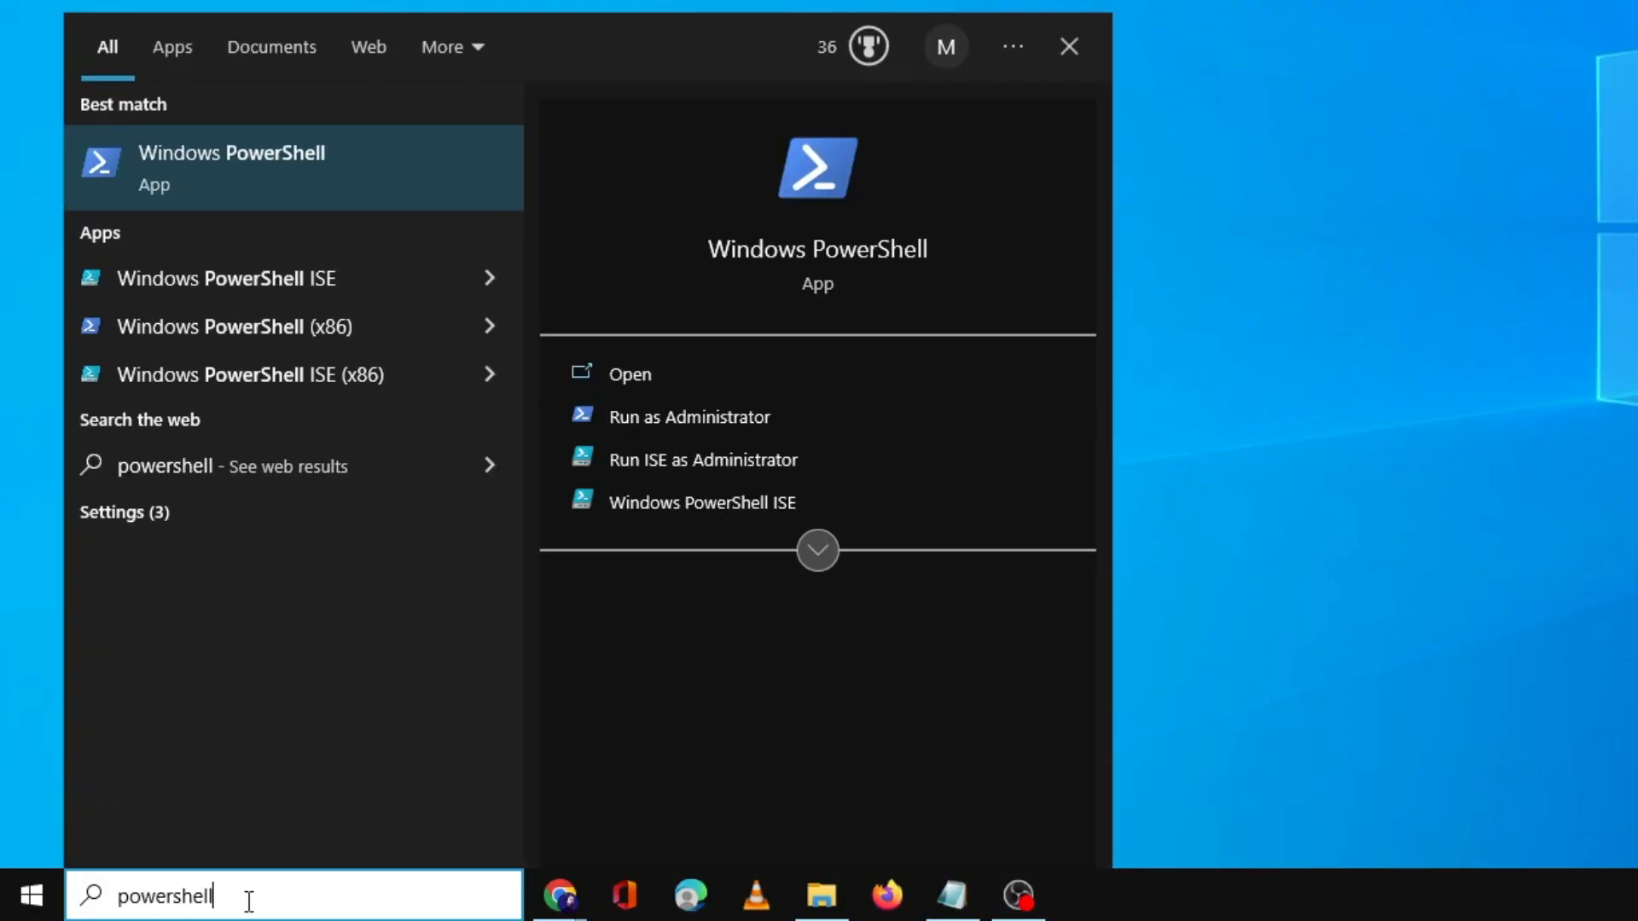
pyautogui.rightClick(247, 162)
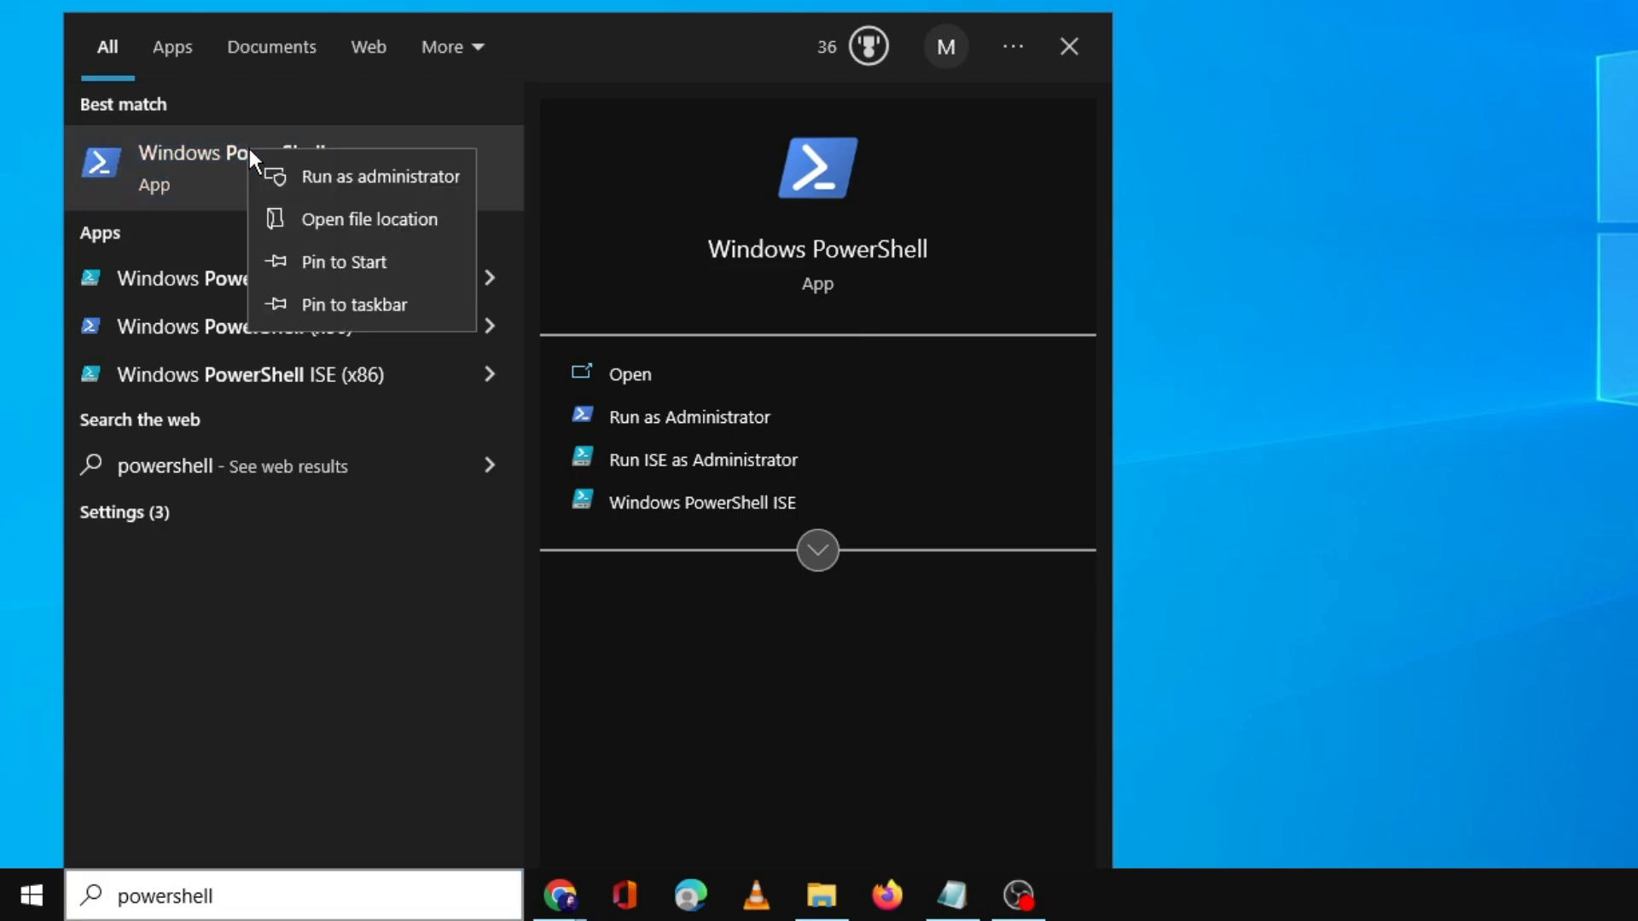
pyautogui.click(380, 176)
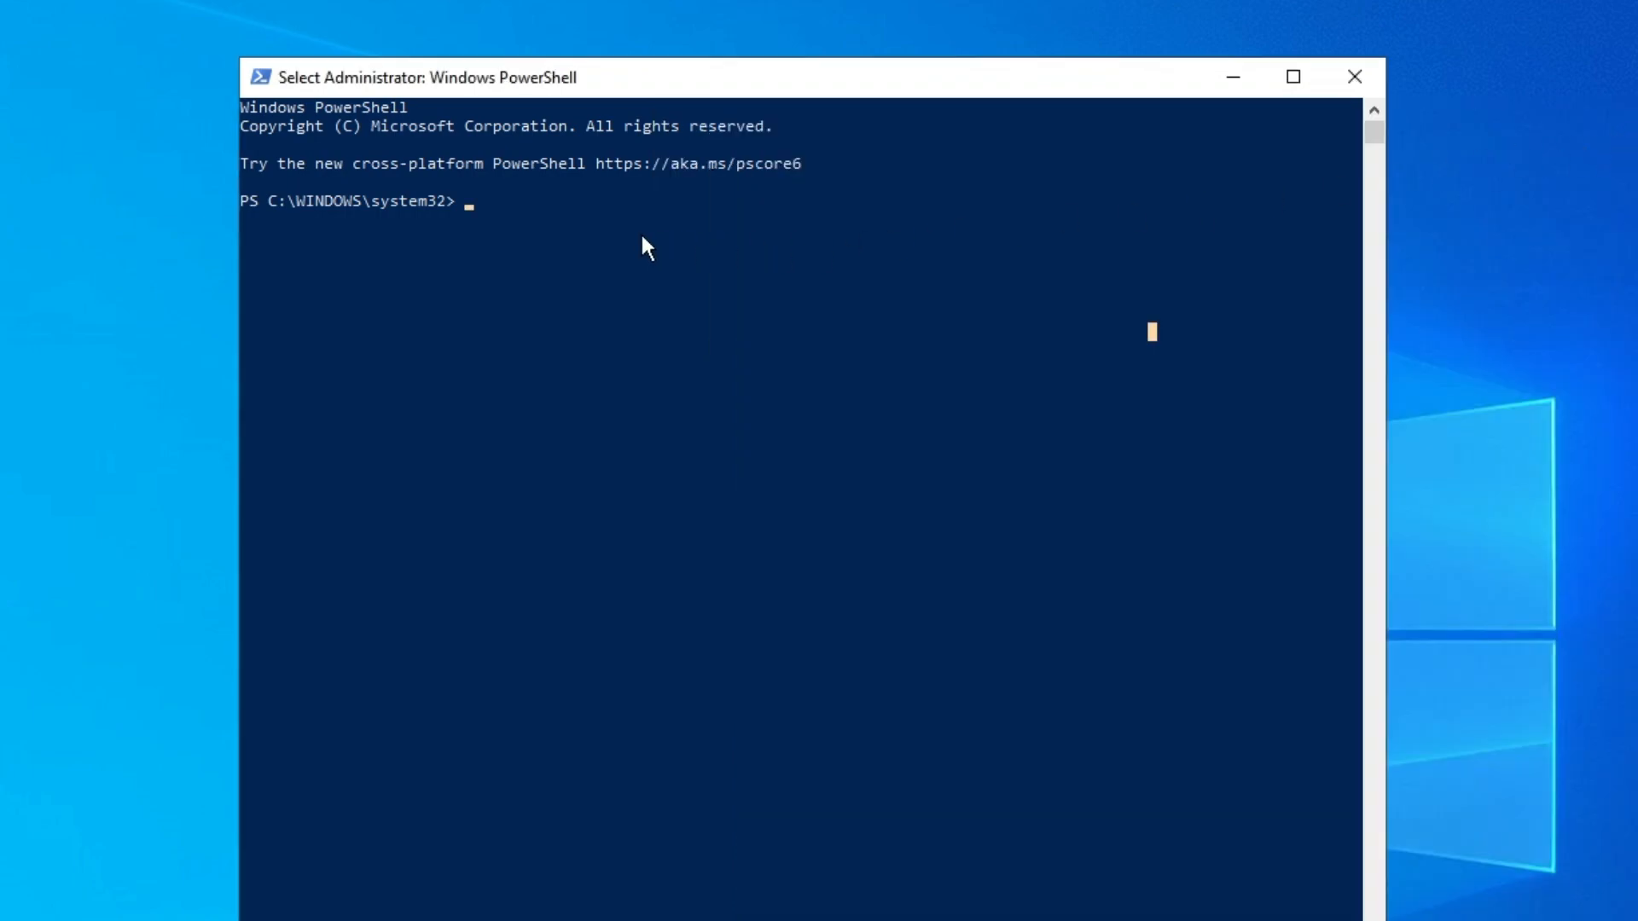
pyautogui.write('get-appxpackage *WindowsStore* | remove-appxpackage')
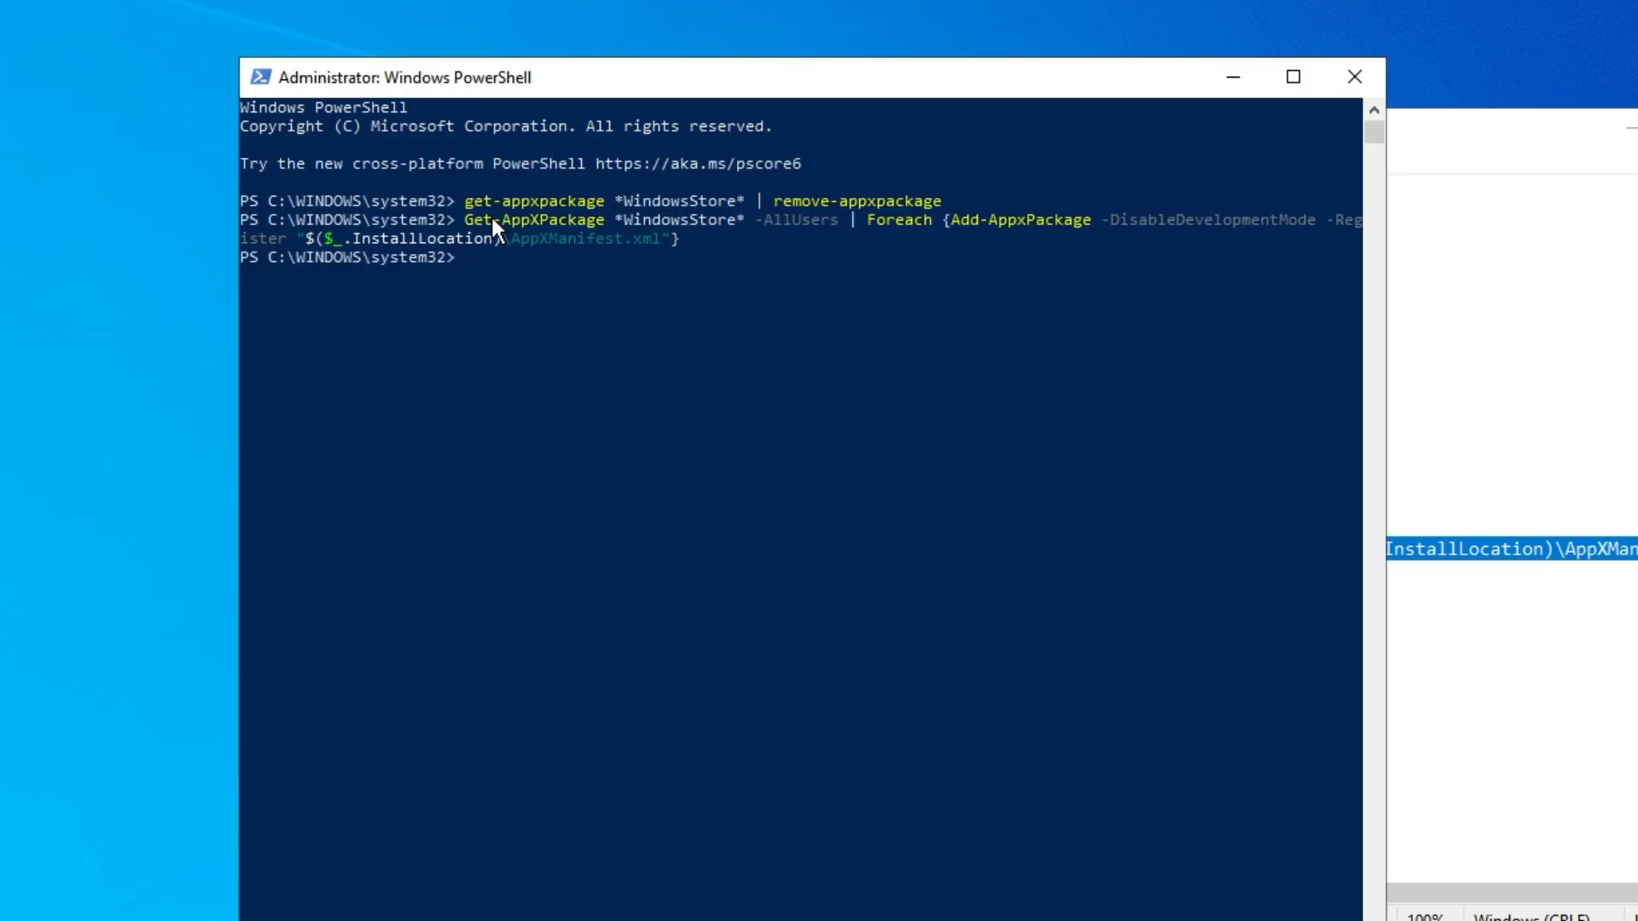
pyautogui.moveTo(1399, 90)
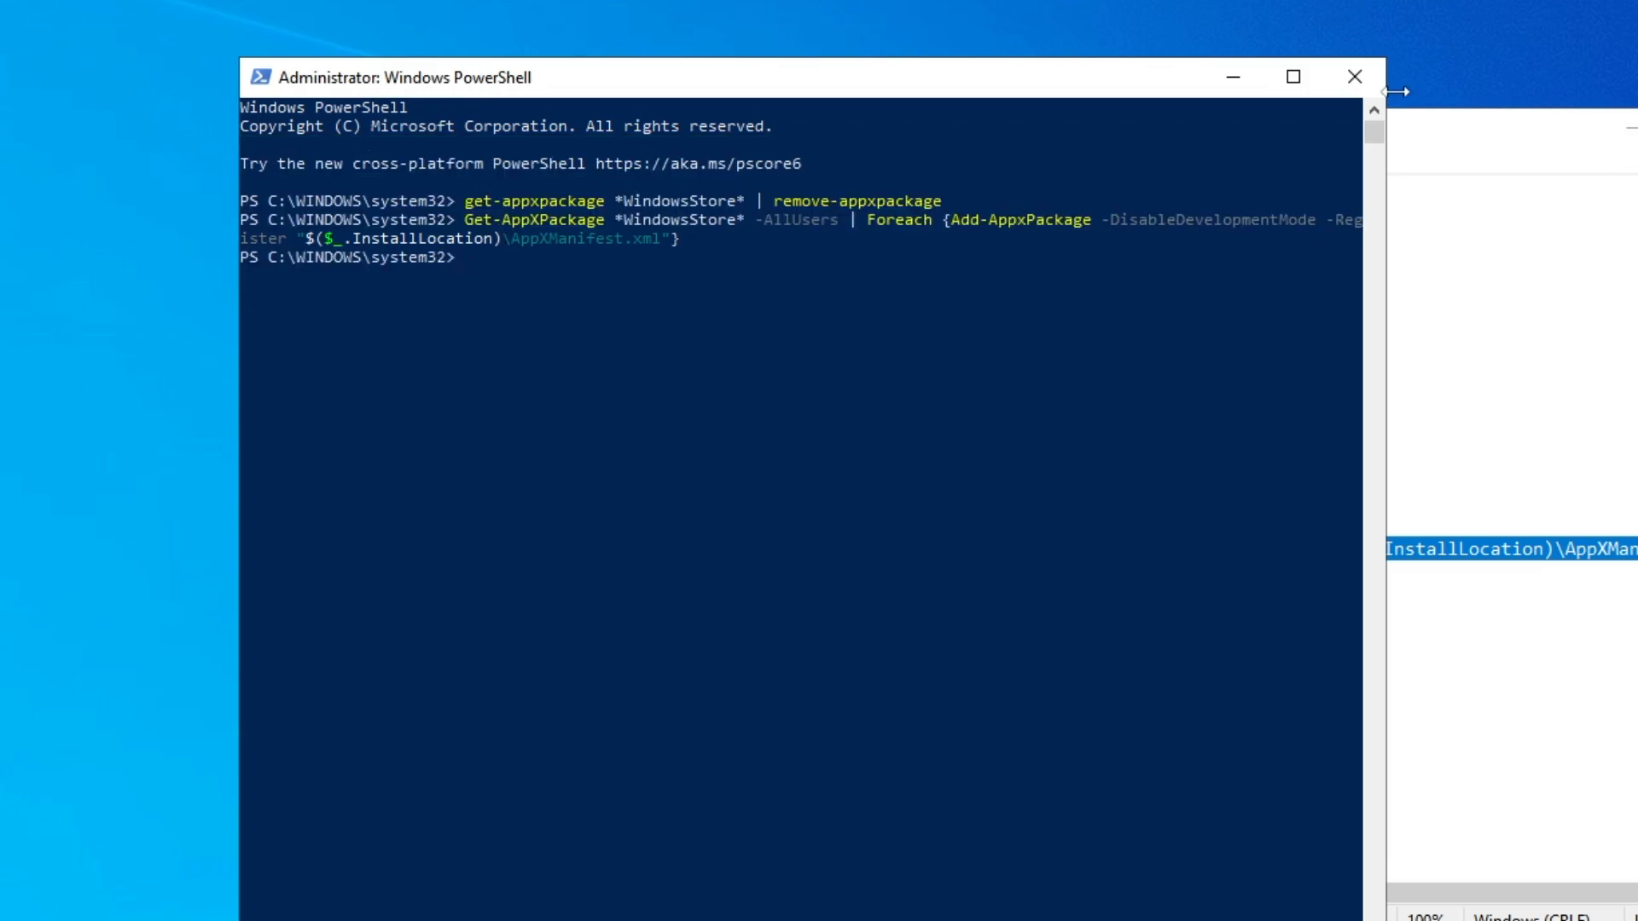